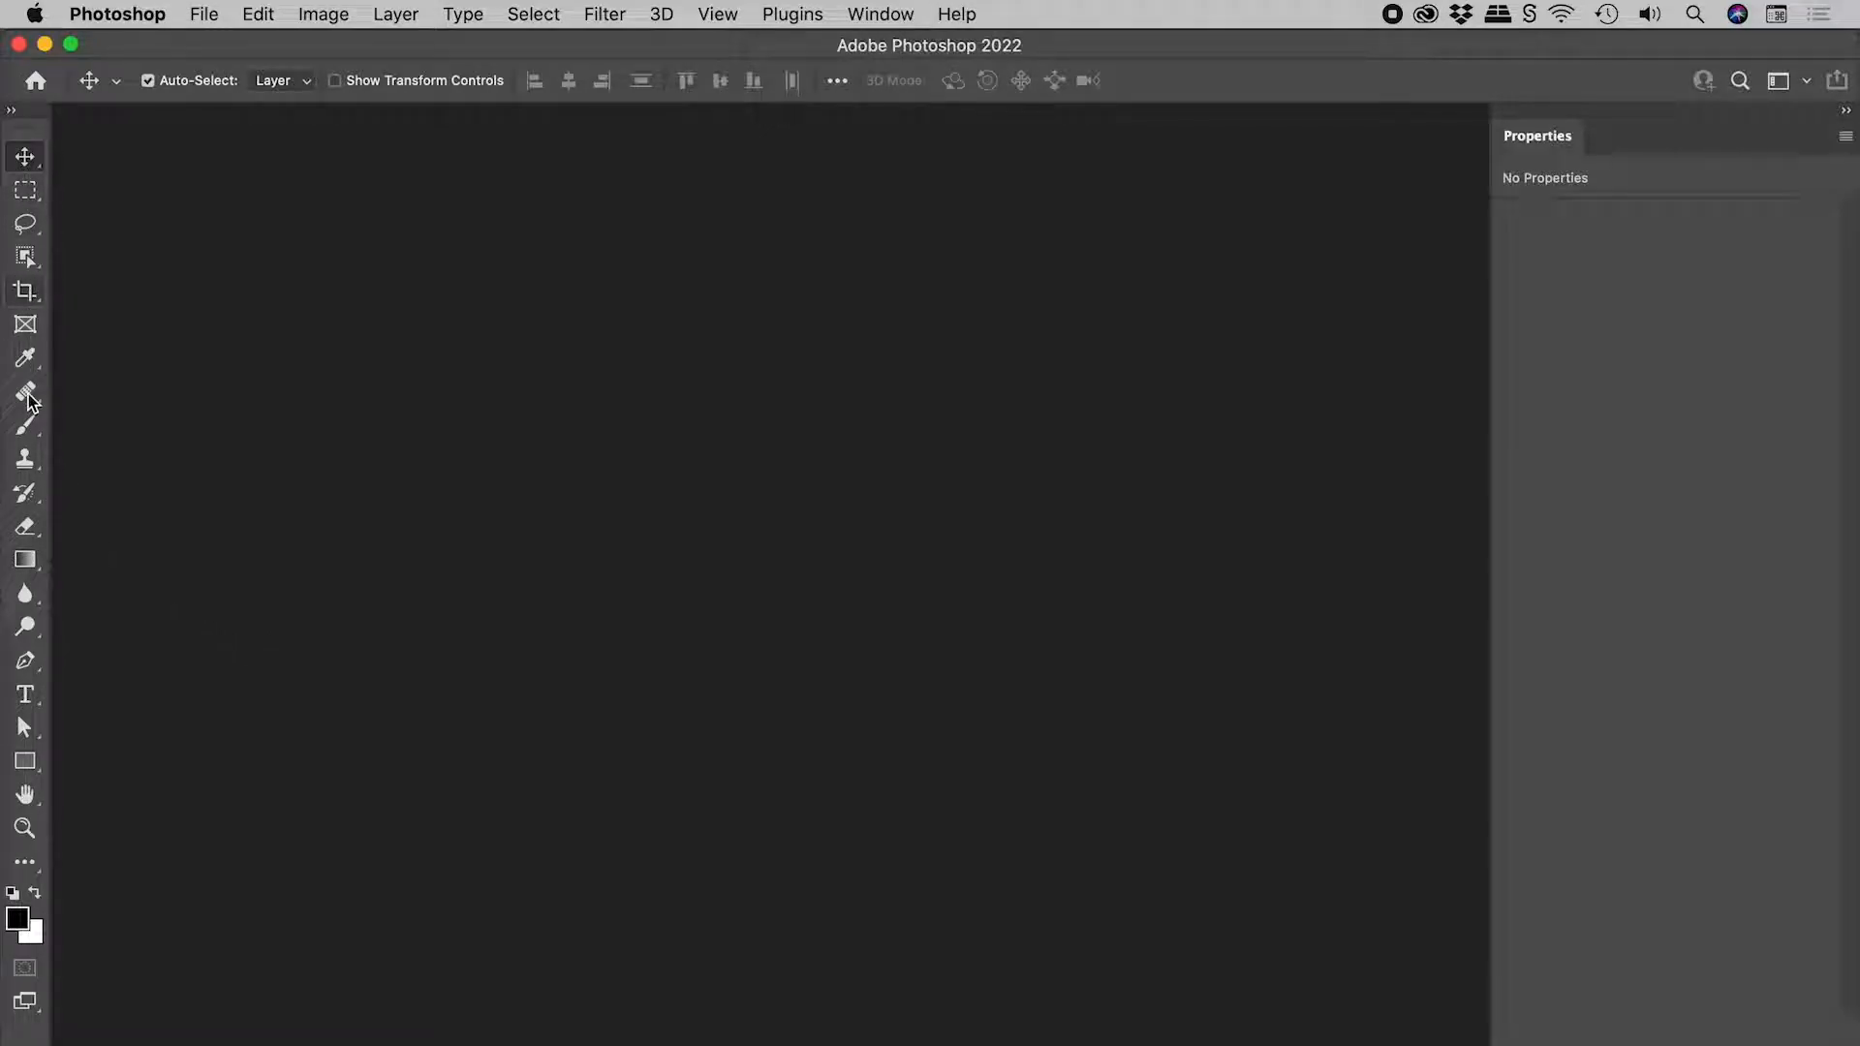
mouse_move(151, 773)
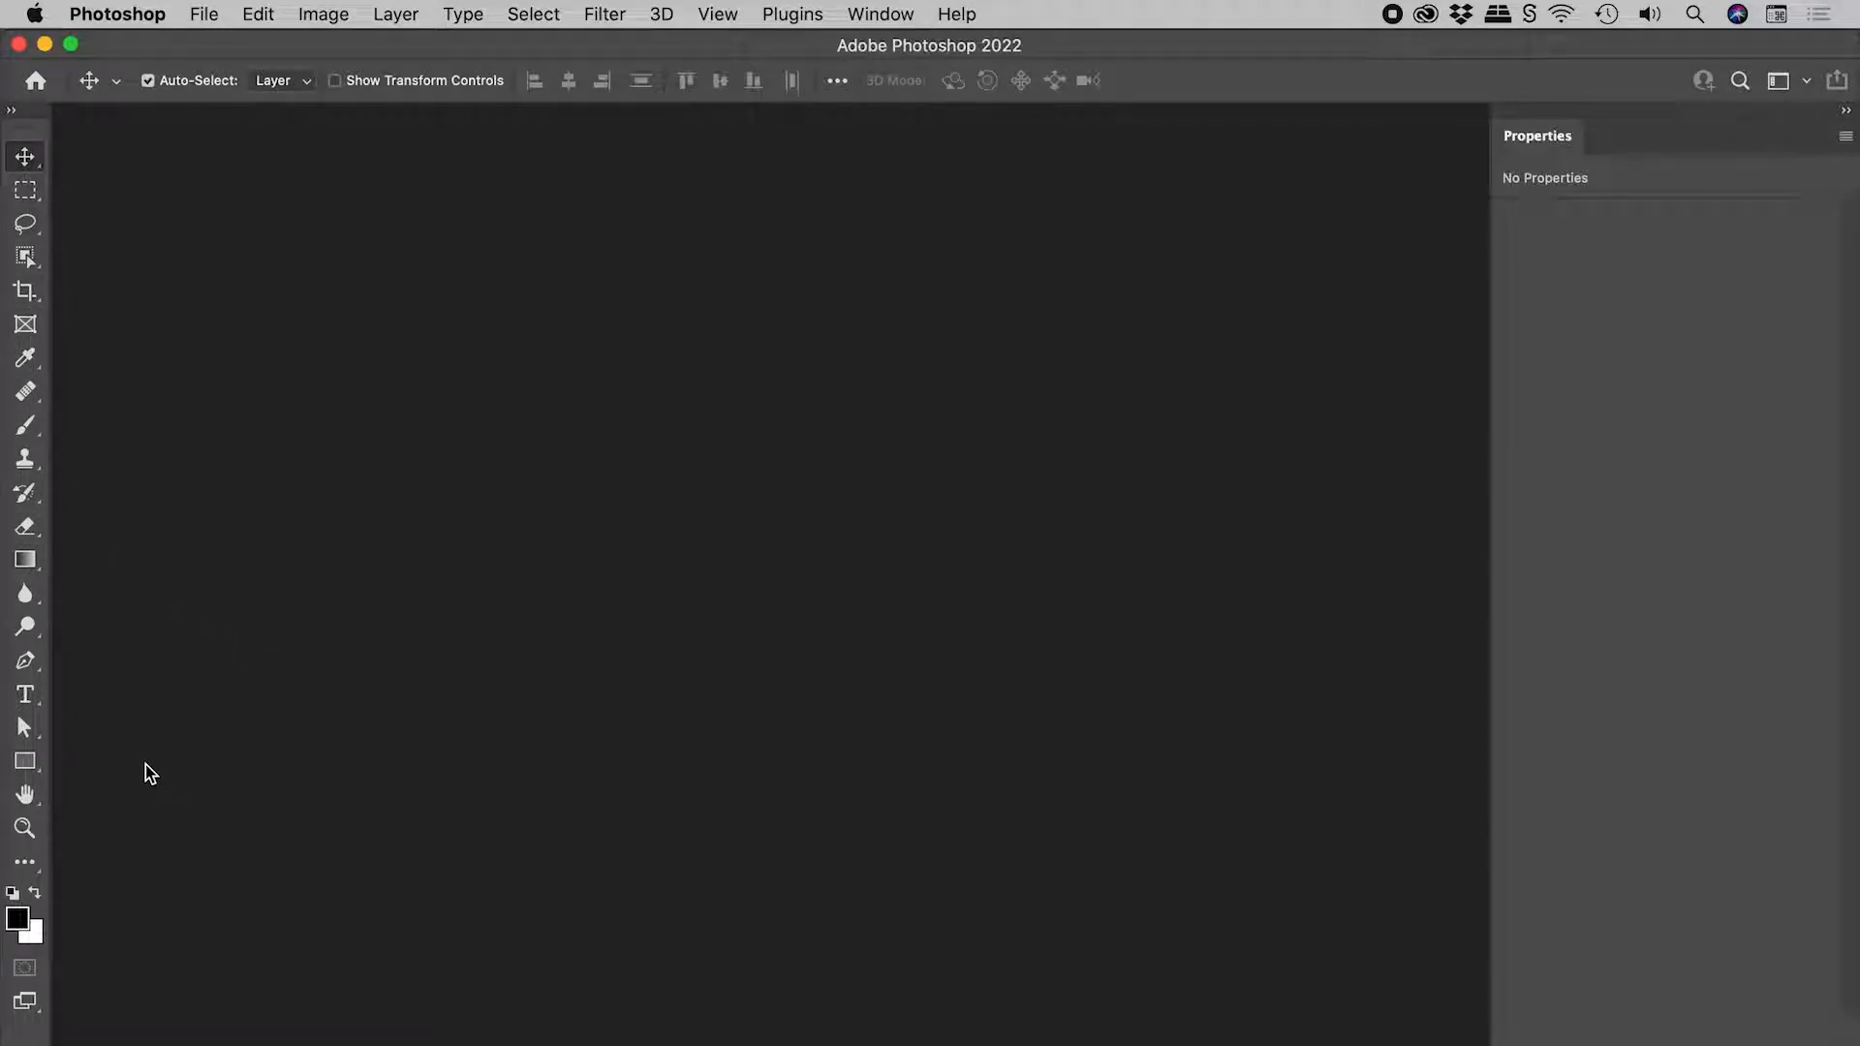
Step: Show the extra-tools flyout at the bottom of the Tools panel
left_click(23, 862)
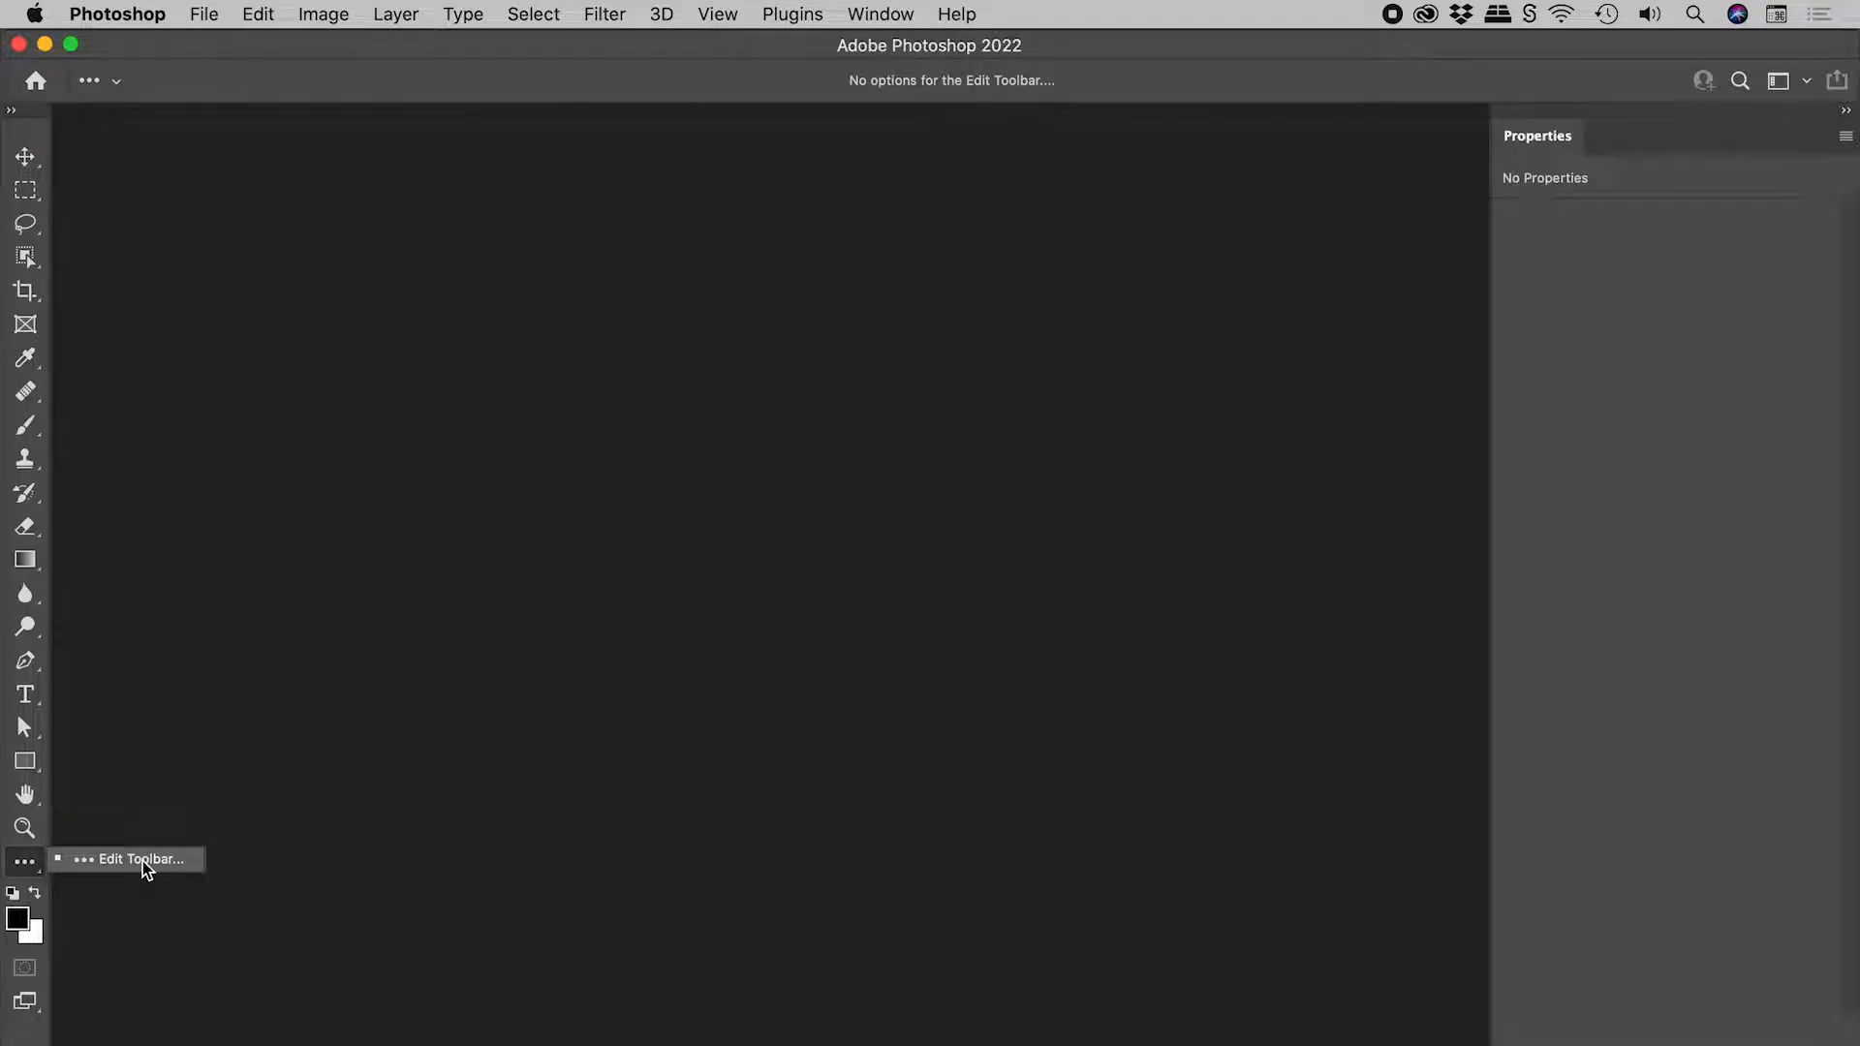
mouse_move(194, 868)
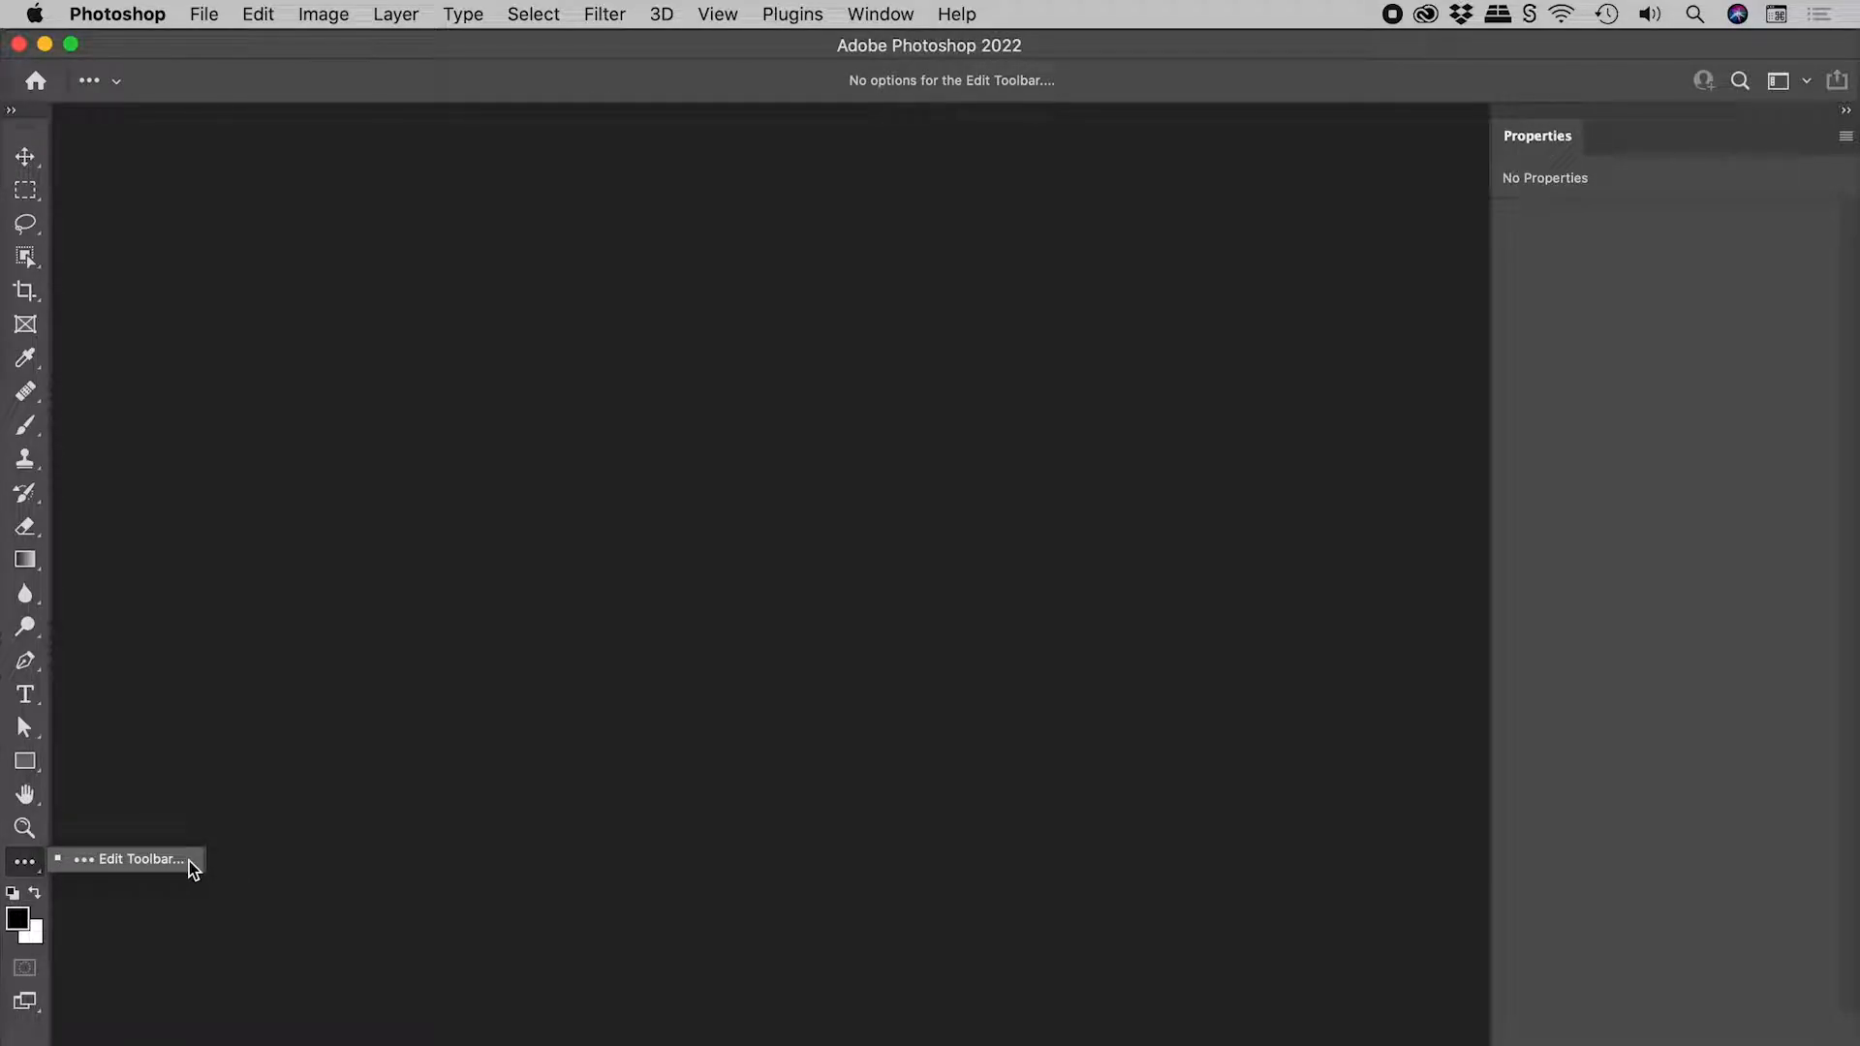
Step: Regroup Object Selection and Lasso with Move, raise Crop, and move single-row/column marquees to Extra Tools
left_click(137, 859)
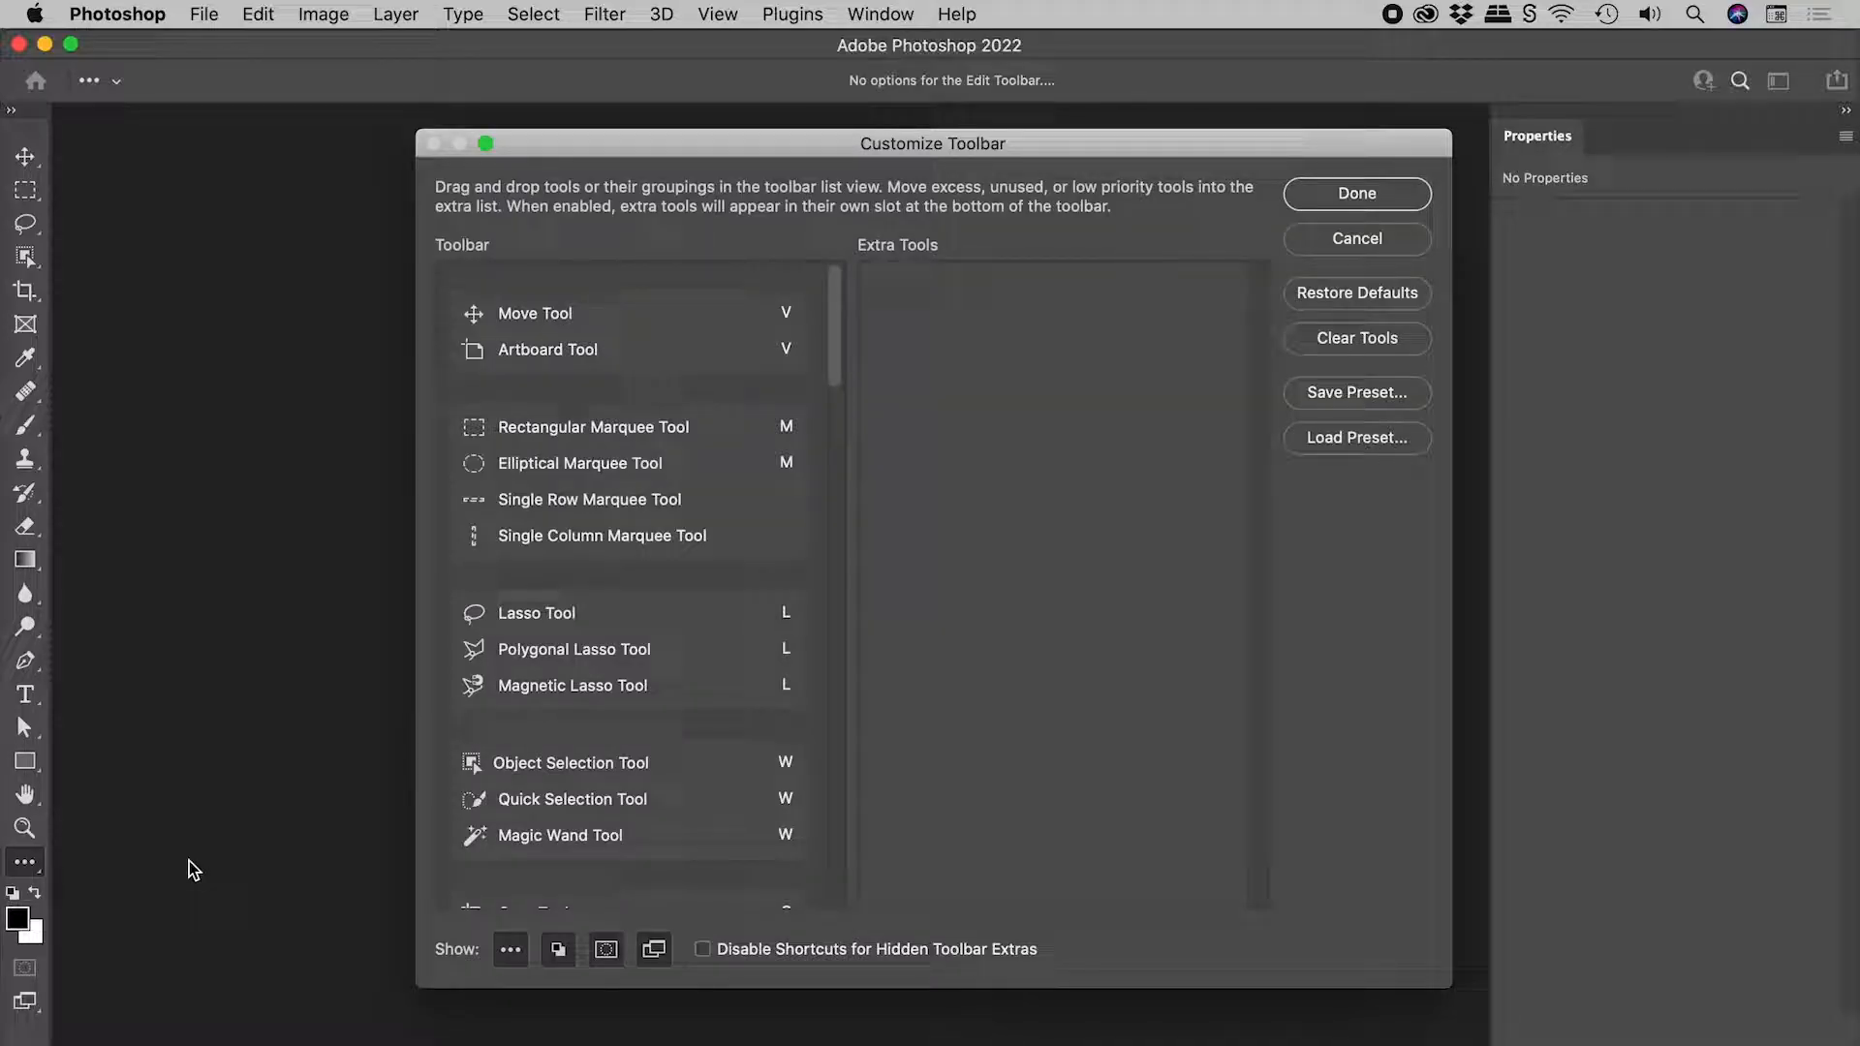
left_click(601, 535)
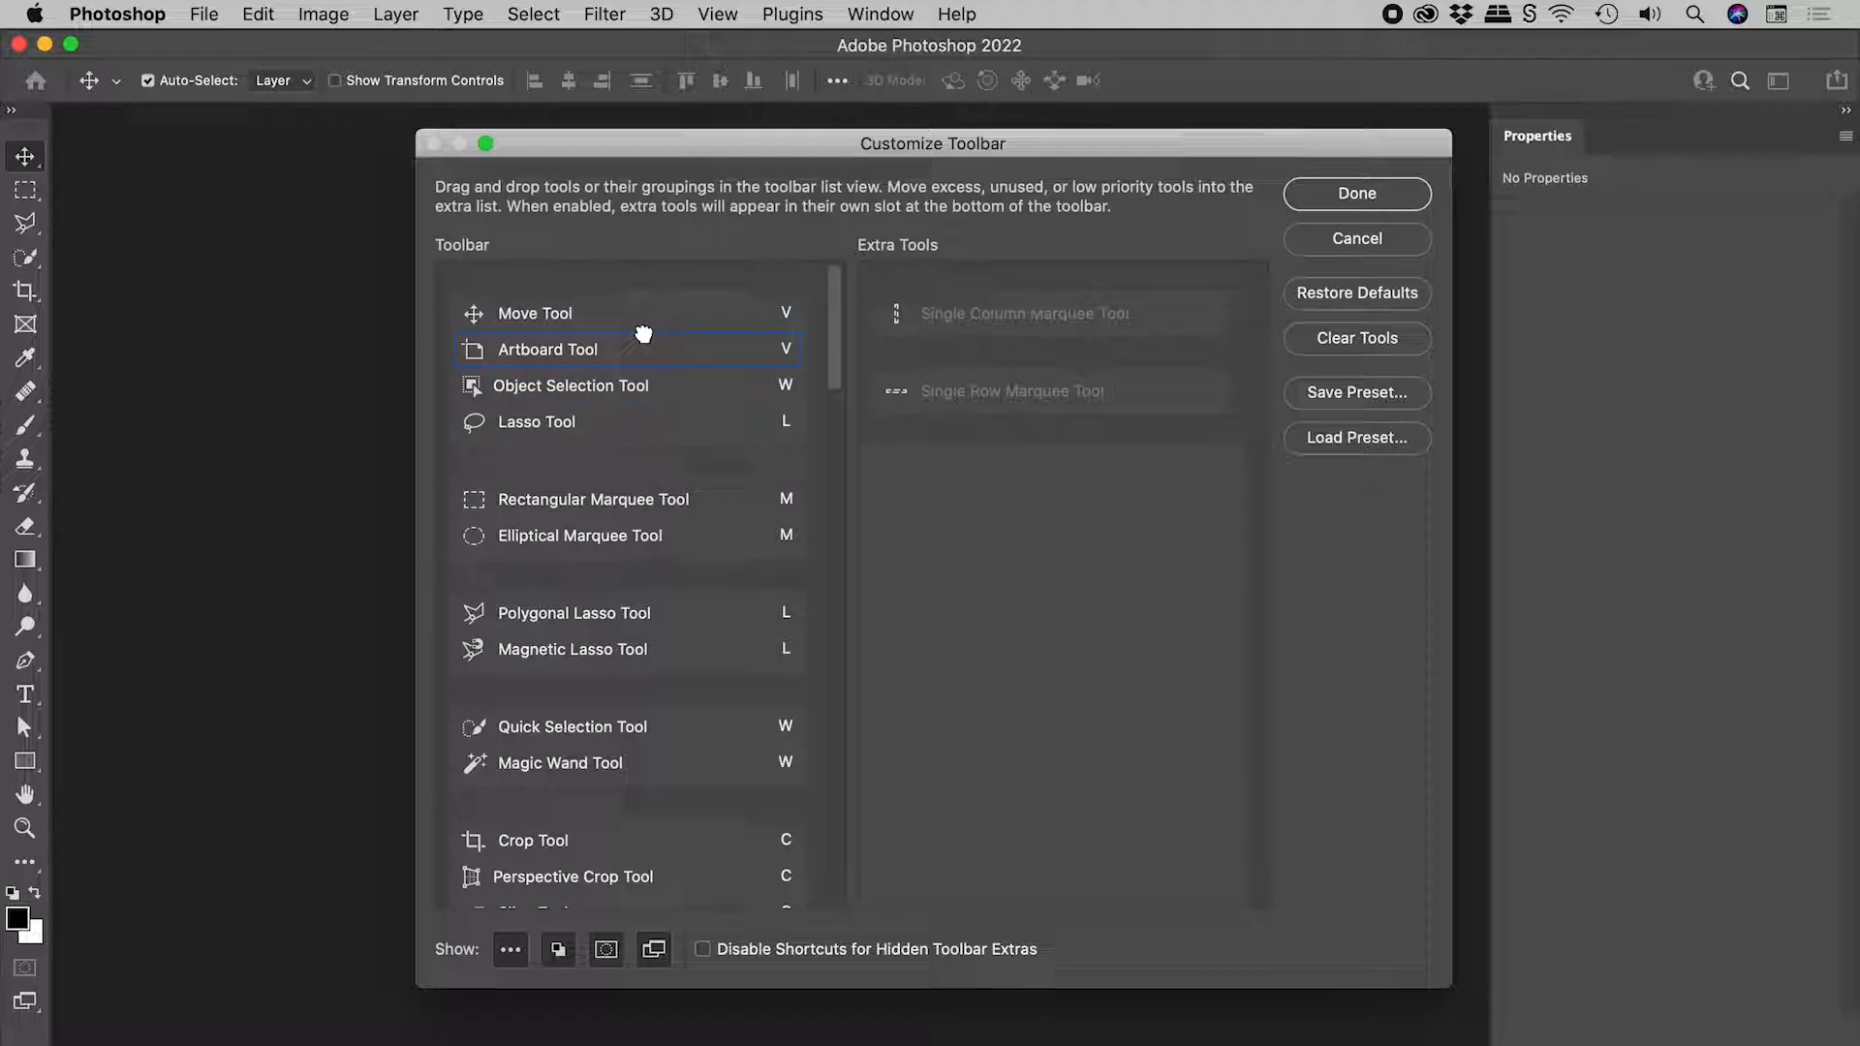
left_click(534, 421)
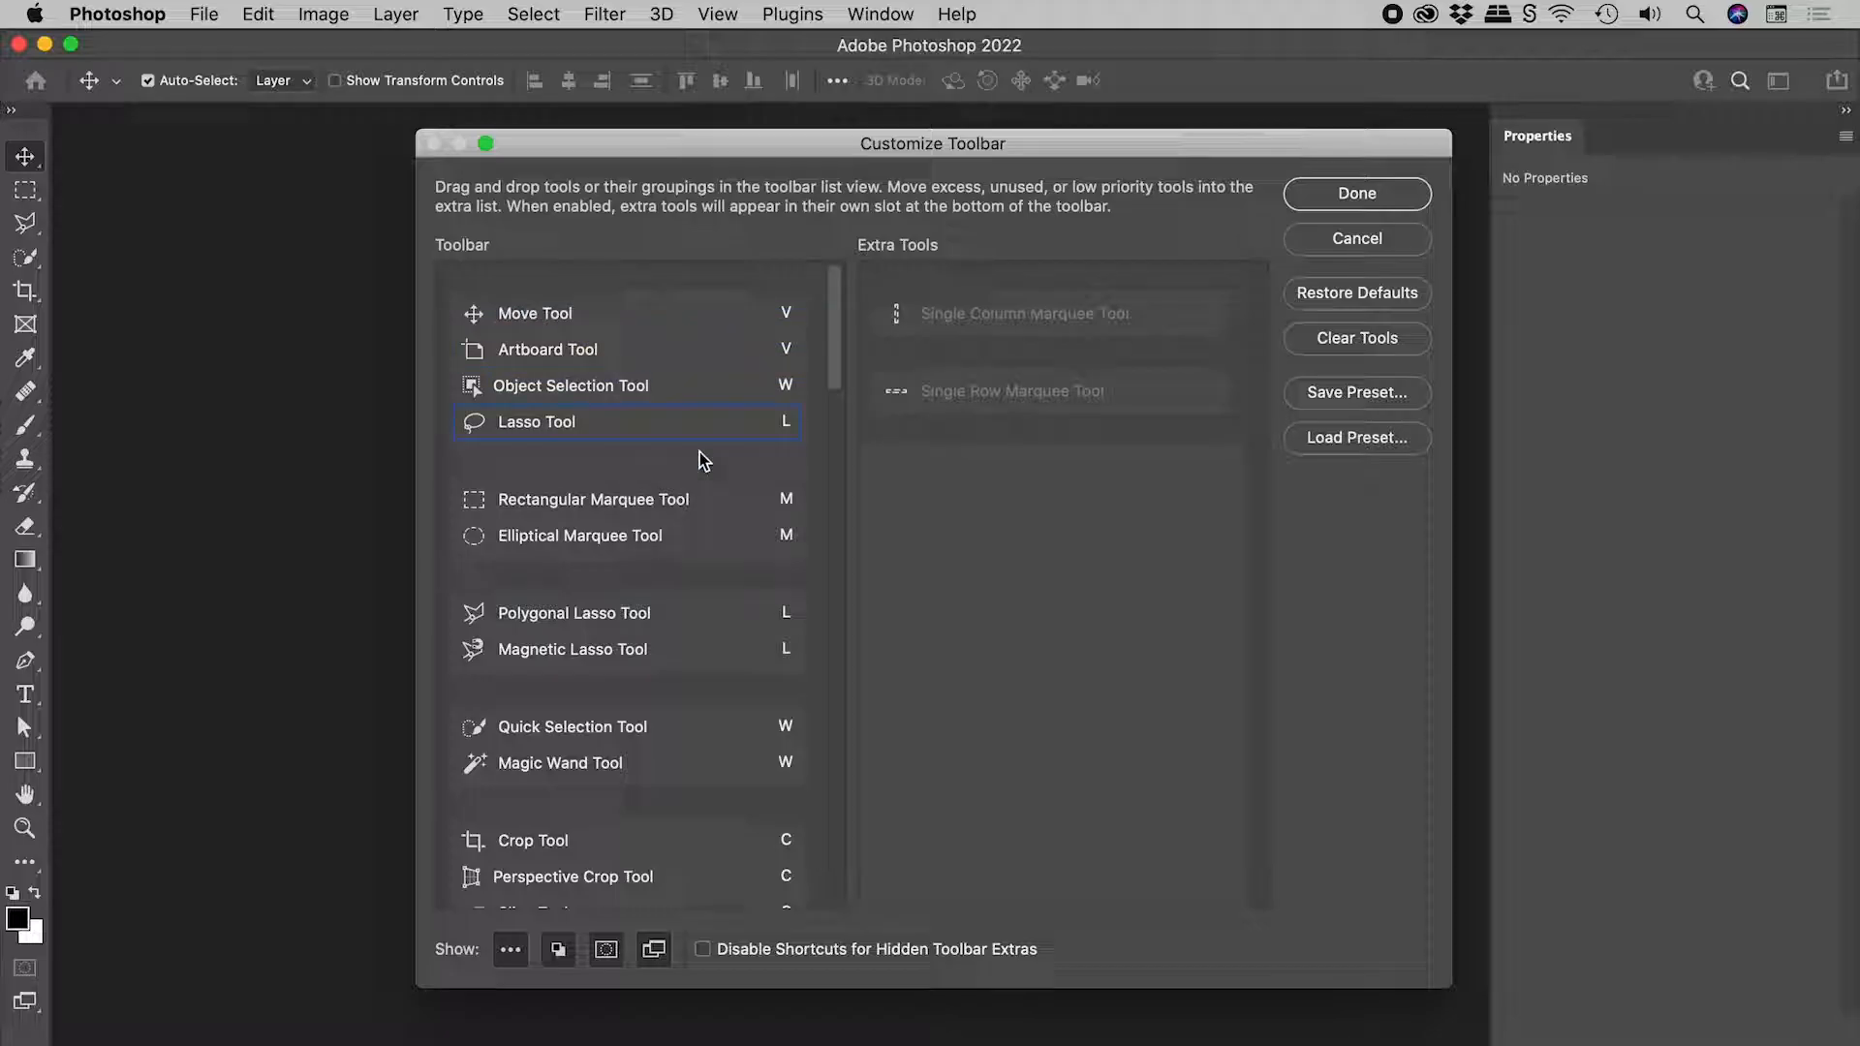
left_click(531, 840)
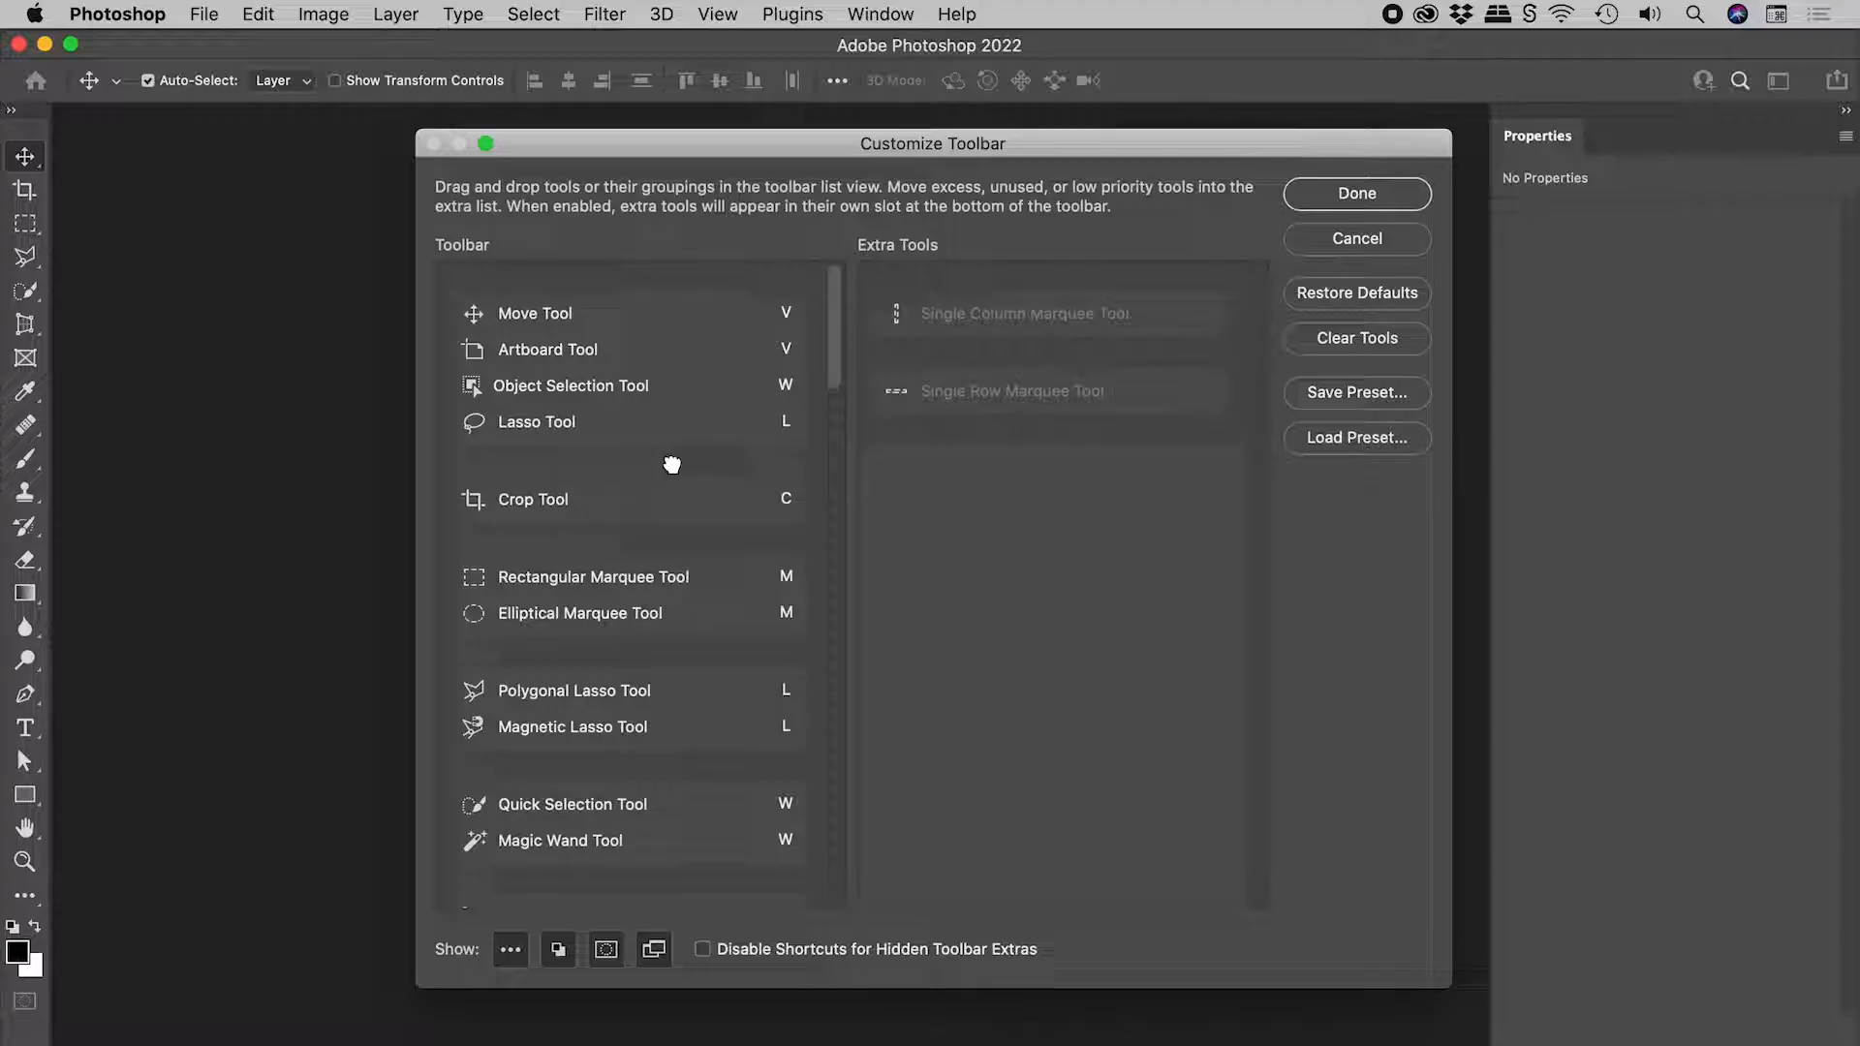
left_click(1354, 193)
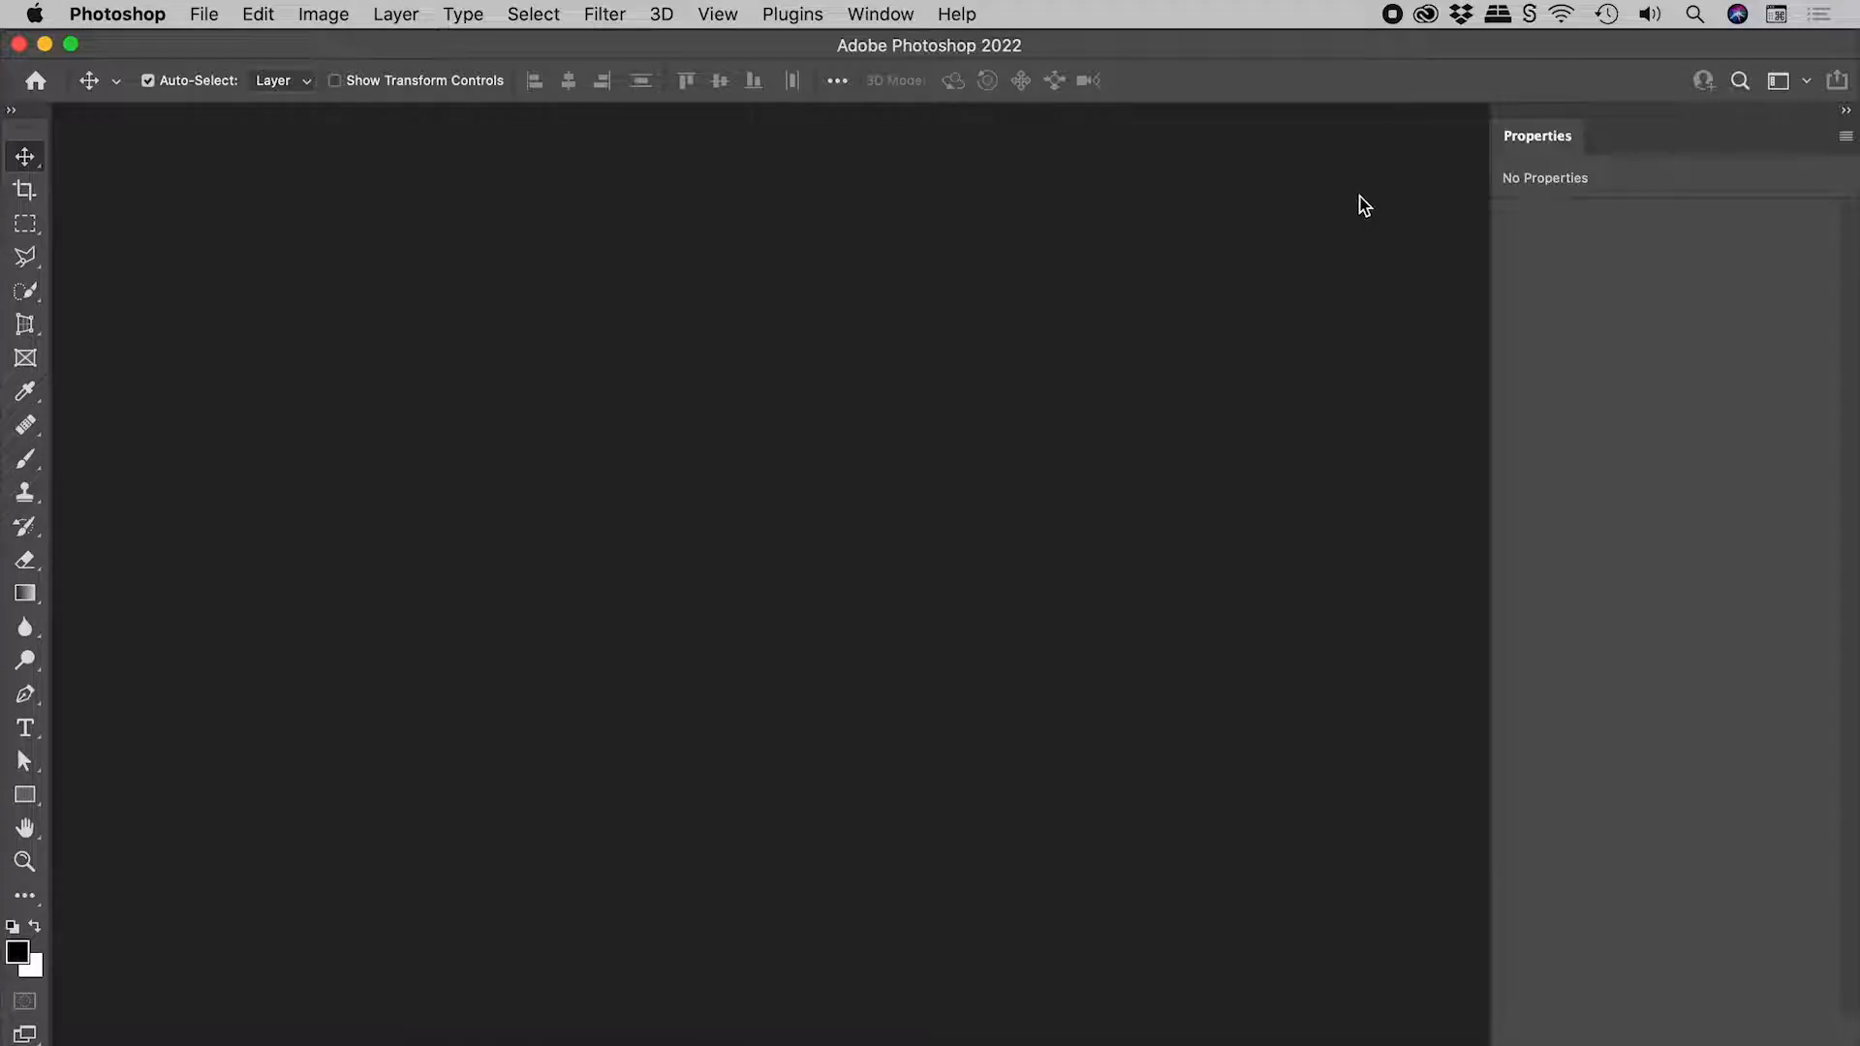
mouse_move(85, 205)
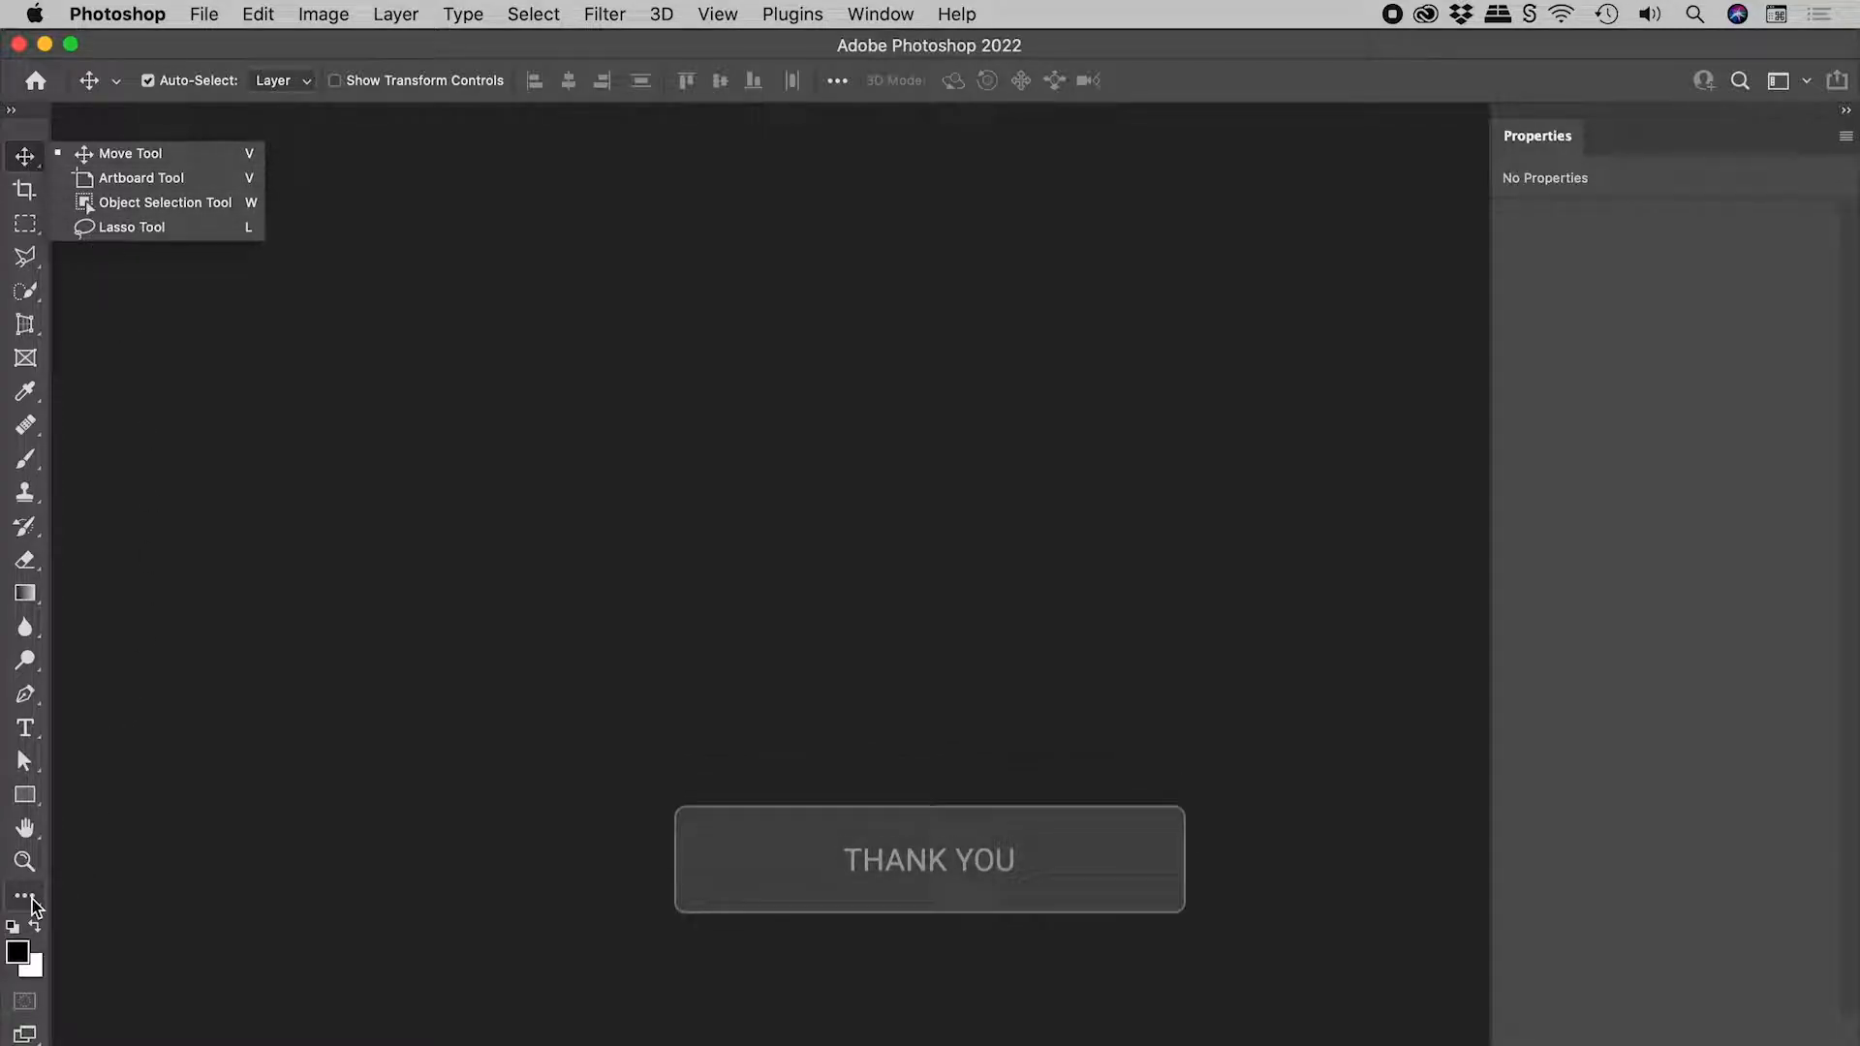
Step: Restore the default toolbar layout from Edit Toolbar, returning the single-row/column marquees to the marquees
left_click(23, 893)
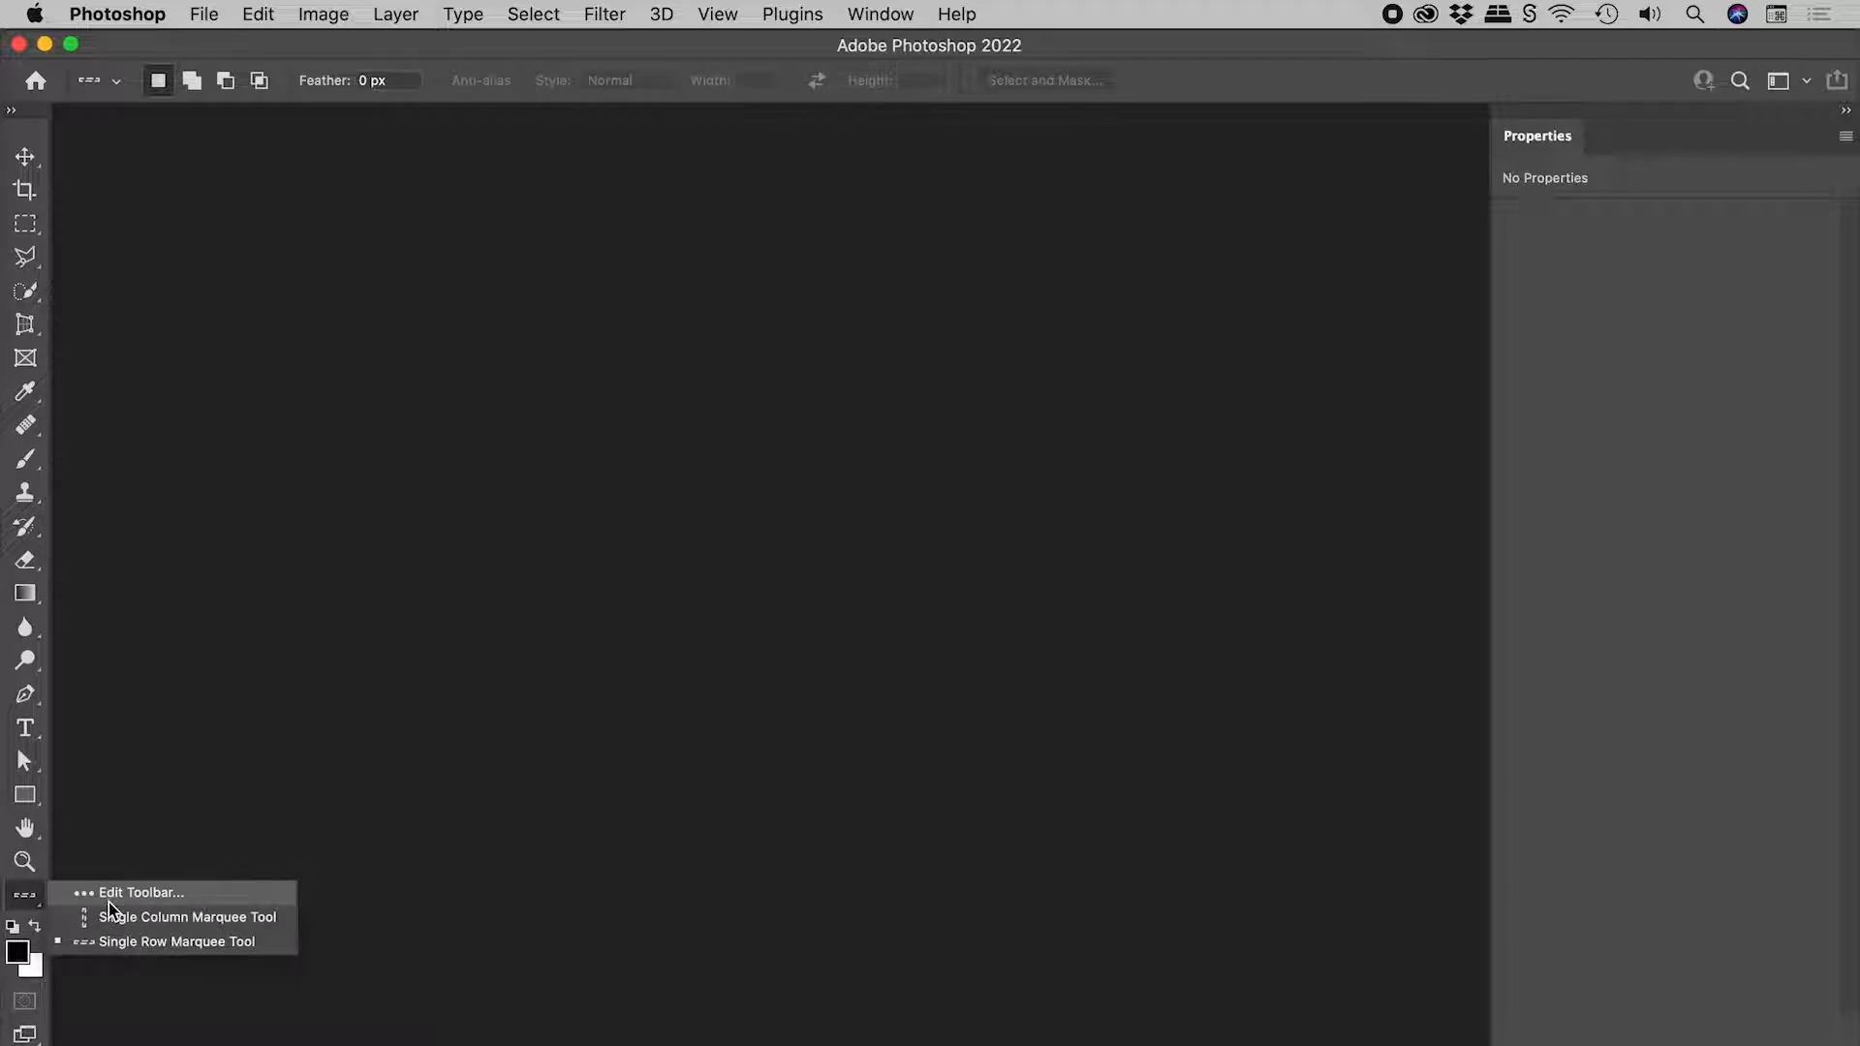
mouse_move(154, 949)
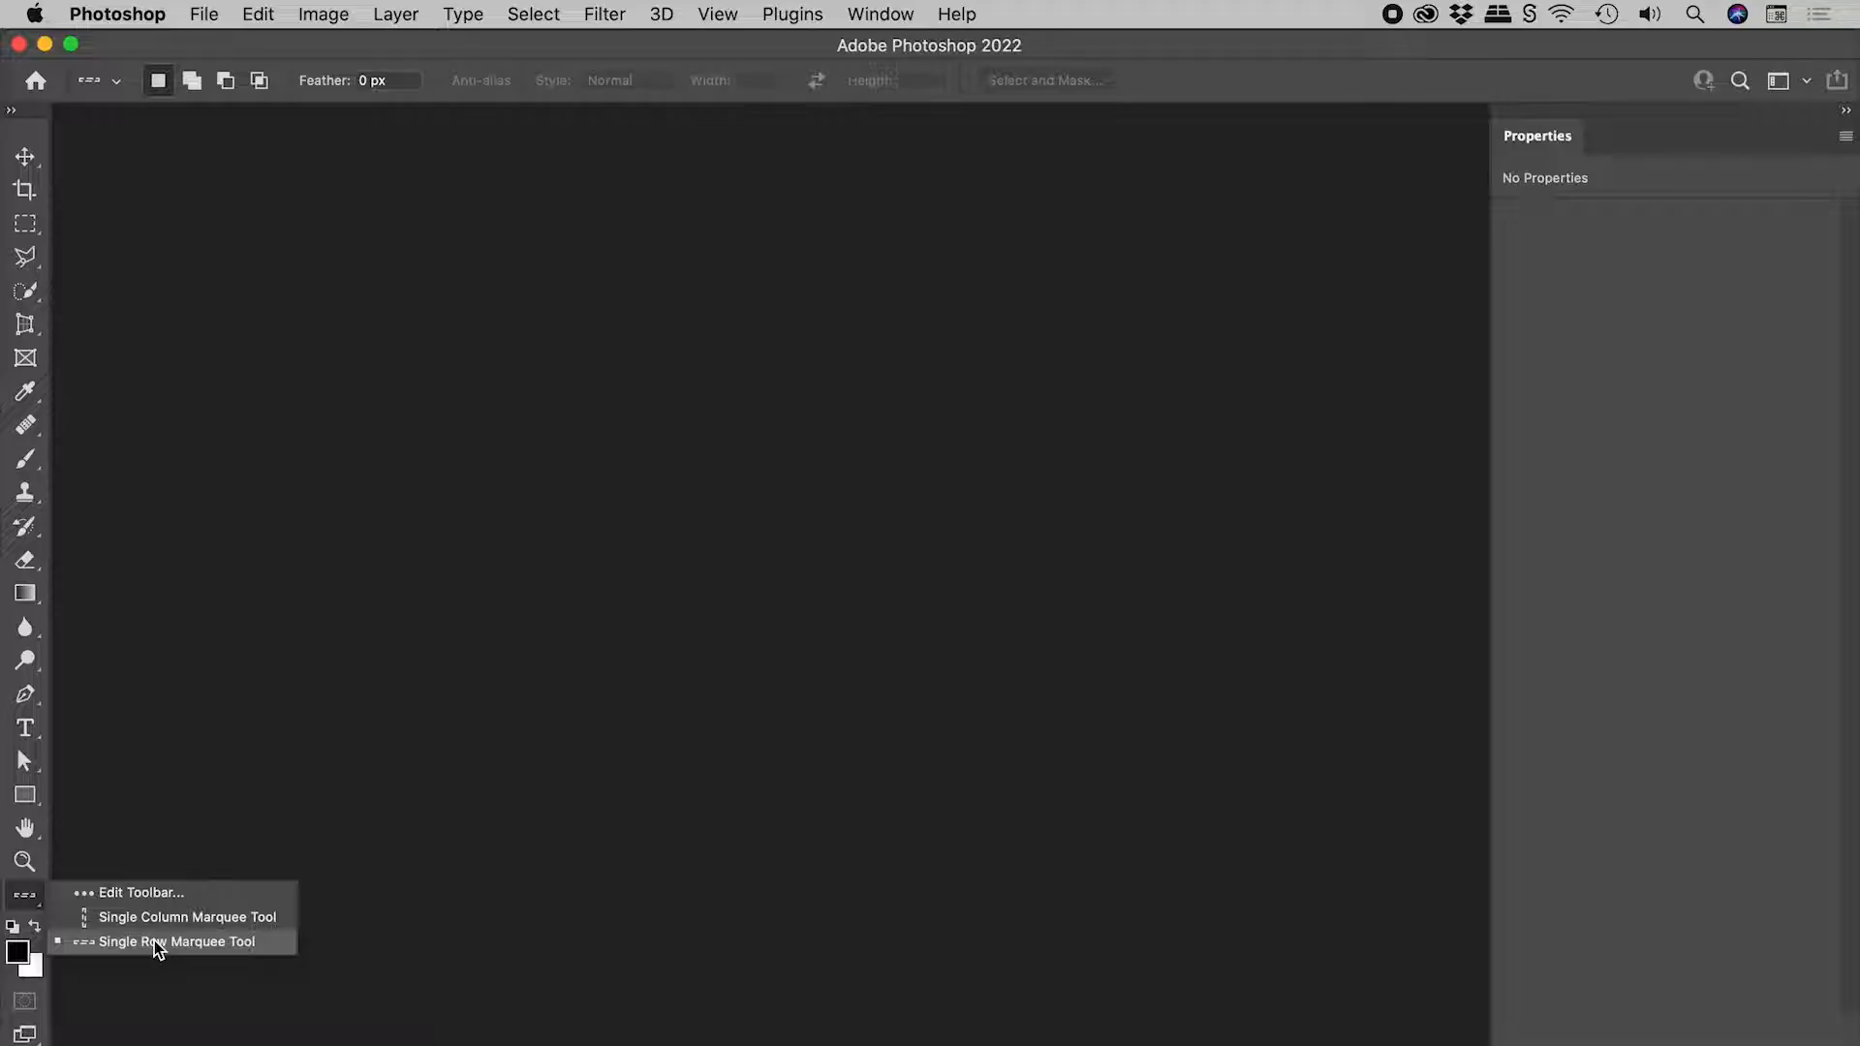
mouse_move(184, 899)
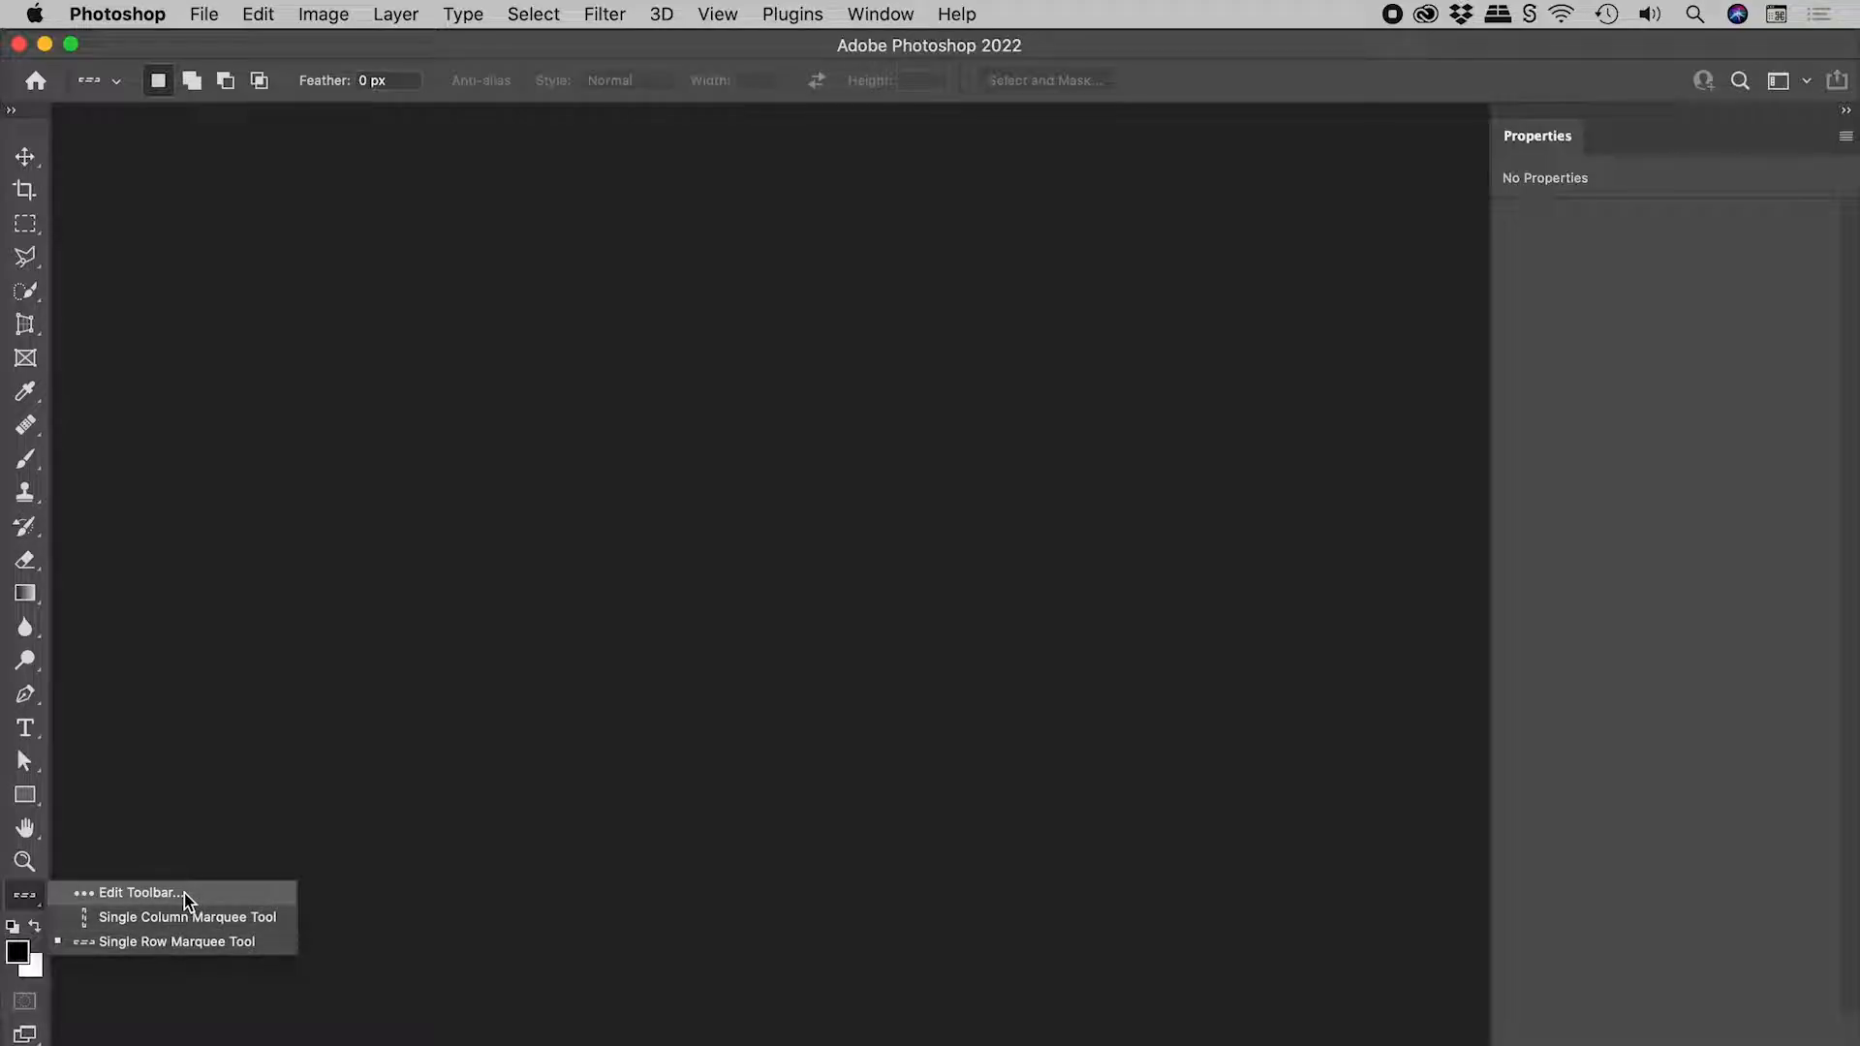
left_click(139, 892)
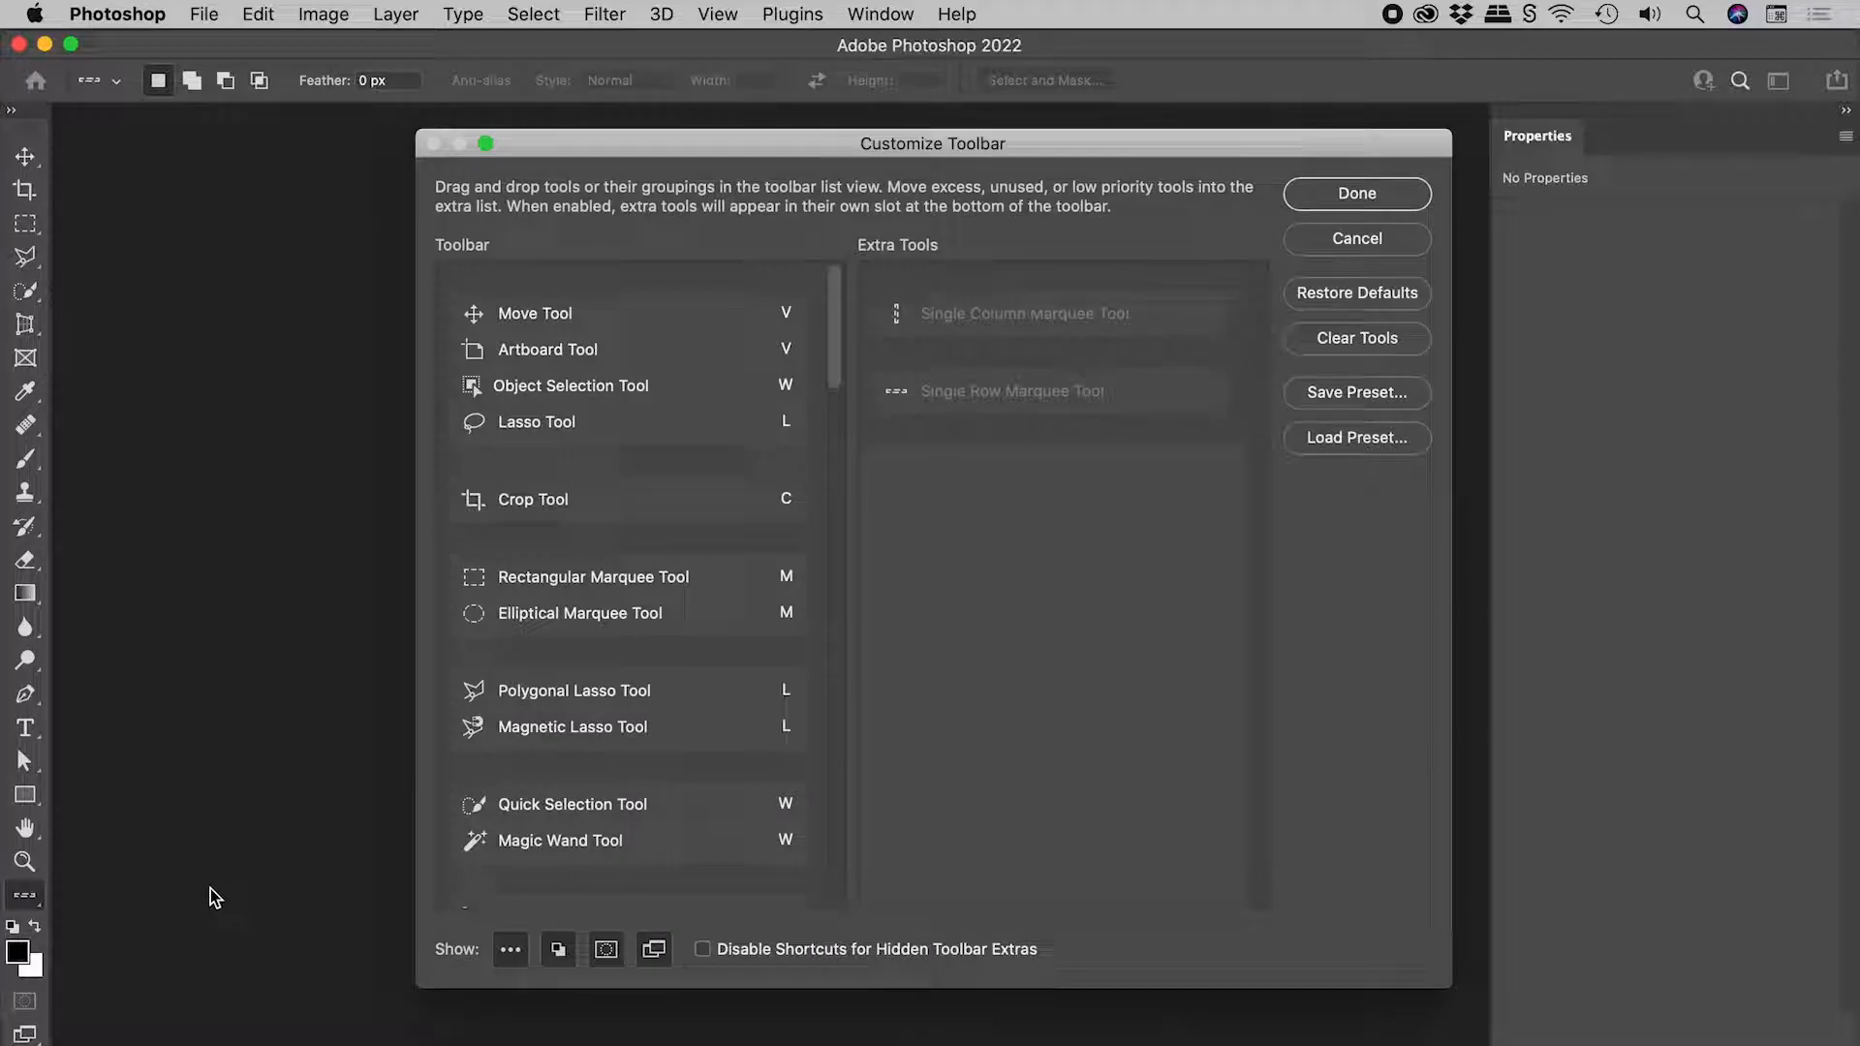
mouse_move(1356, 292)
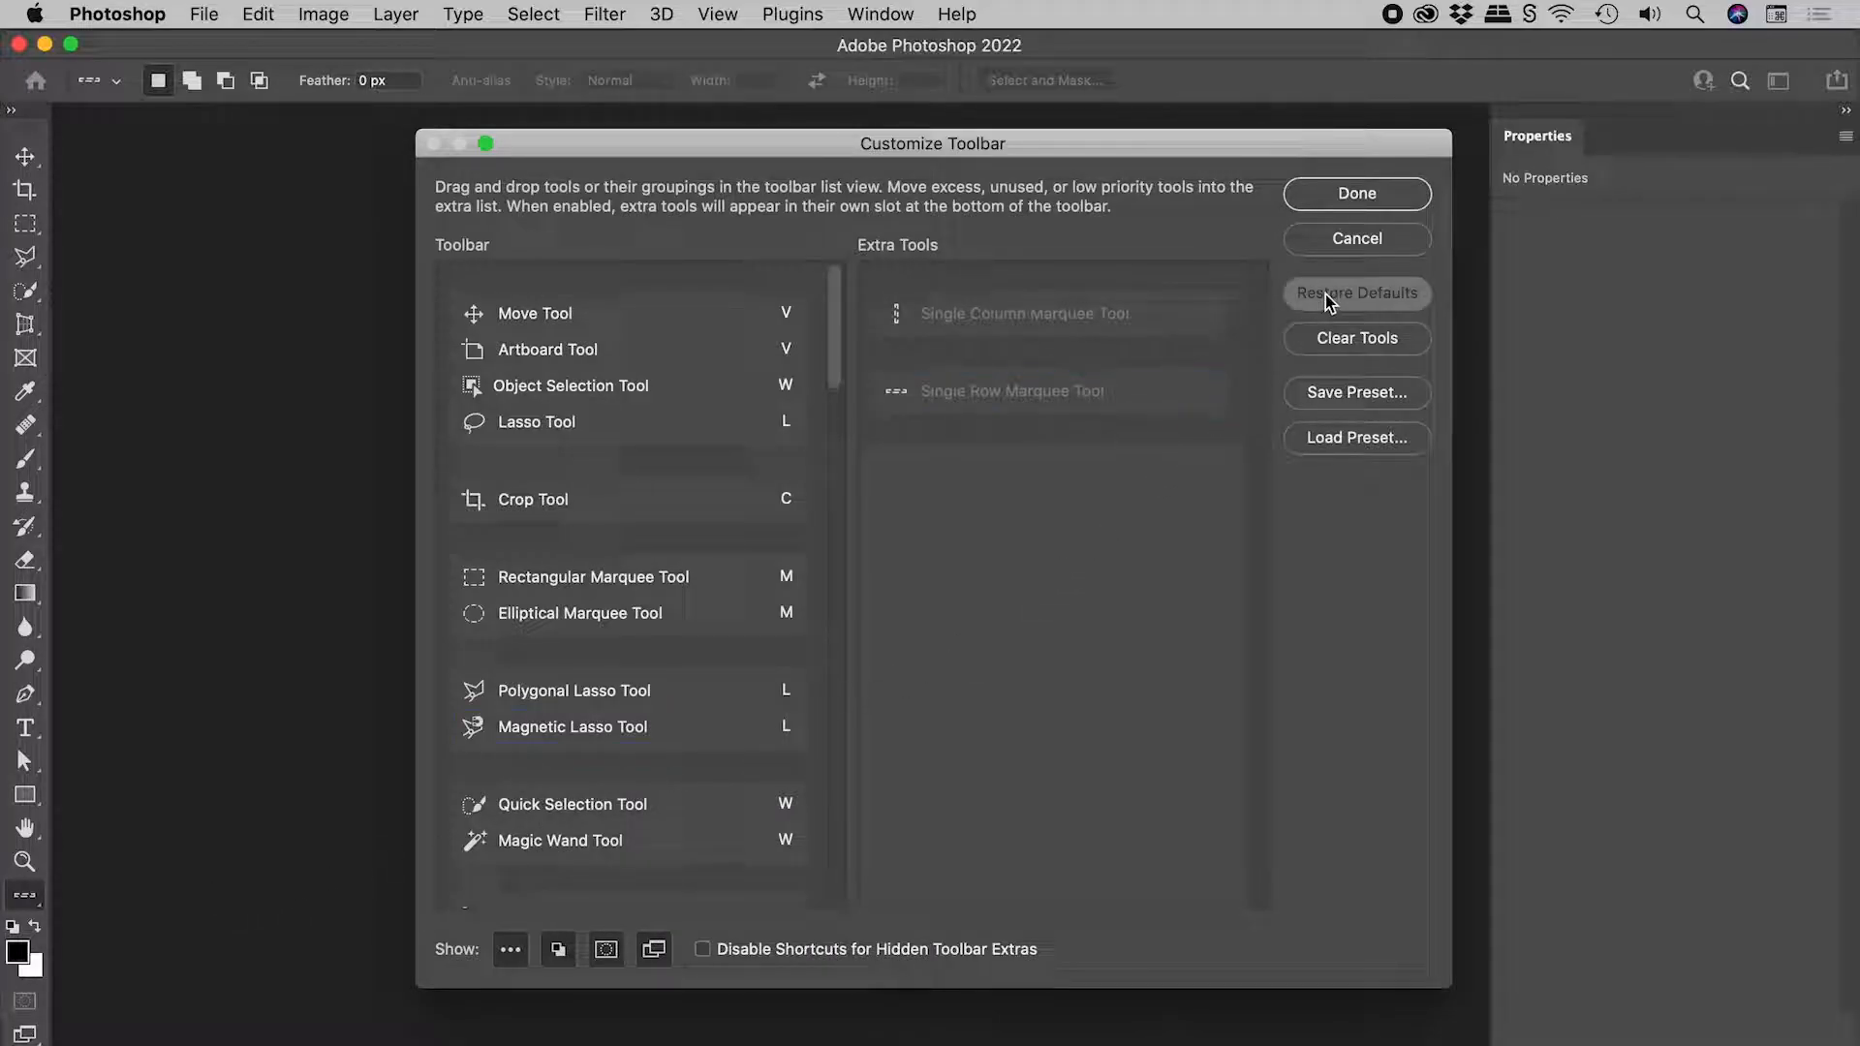
left_click(1356, 292)
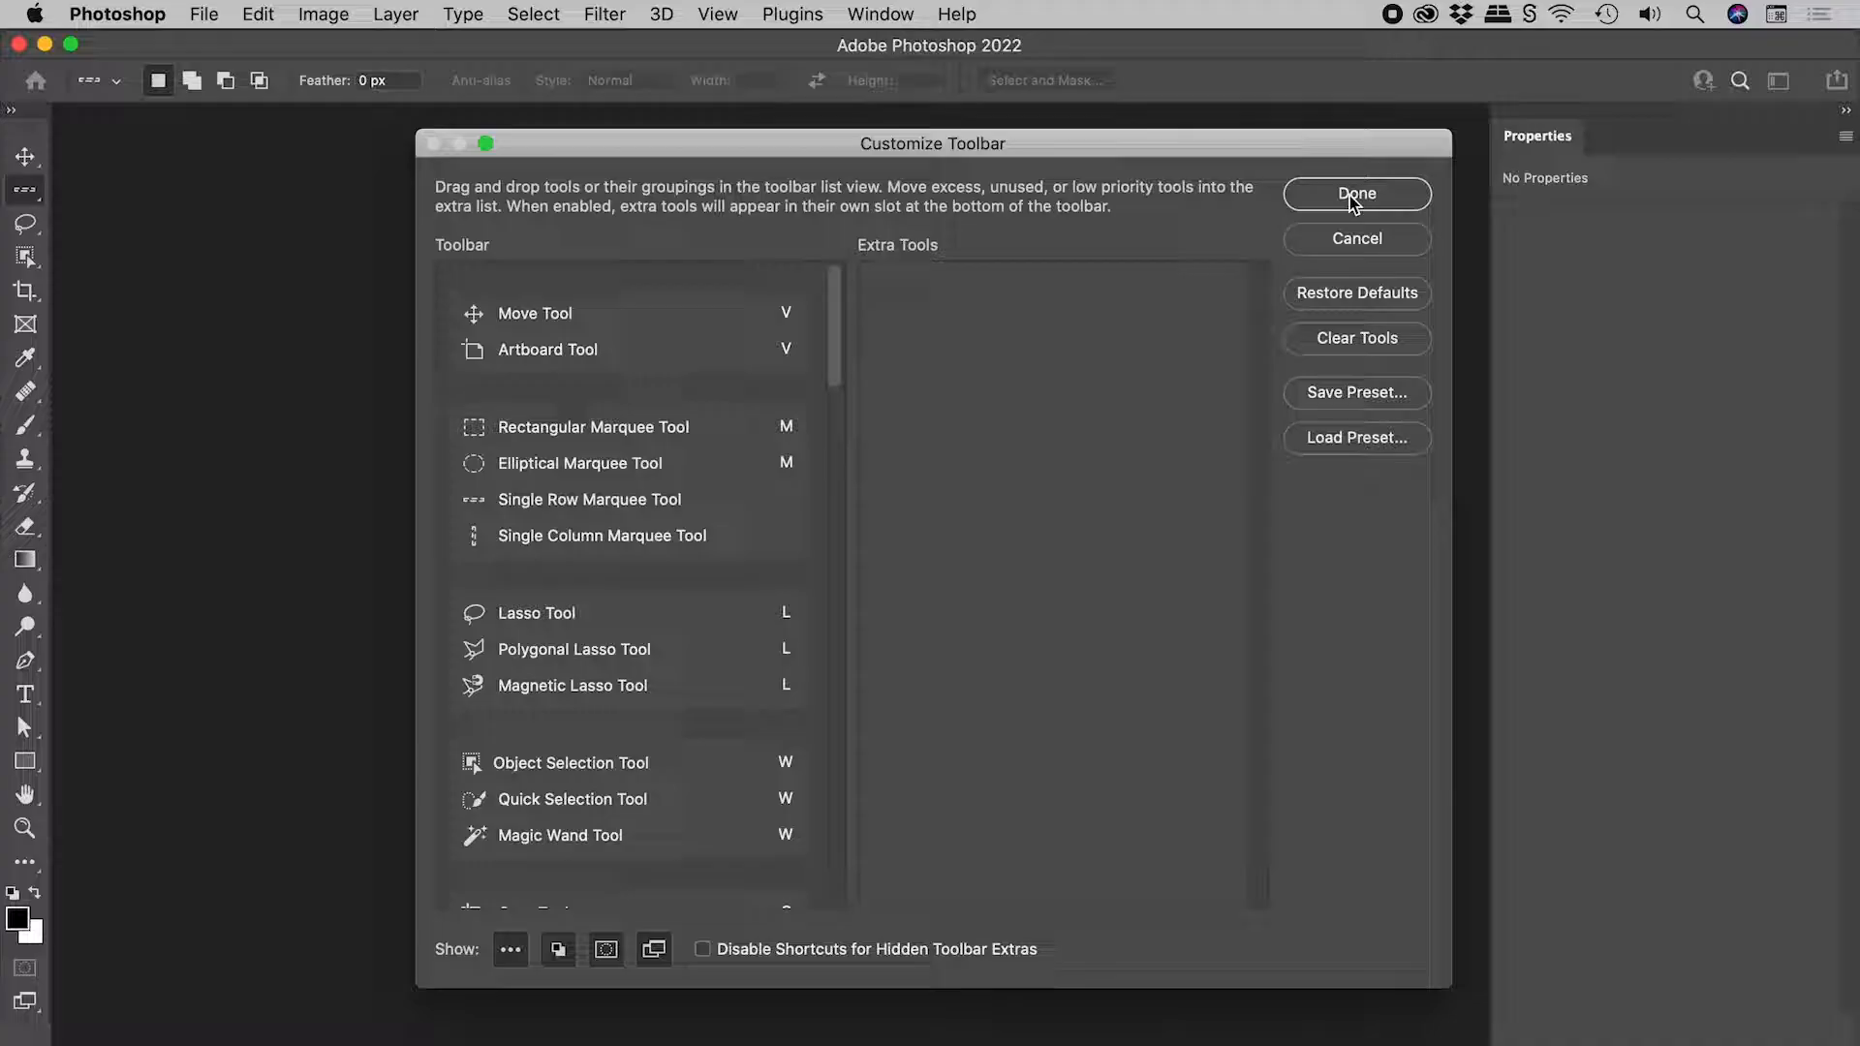
left_click(1356, 193)
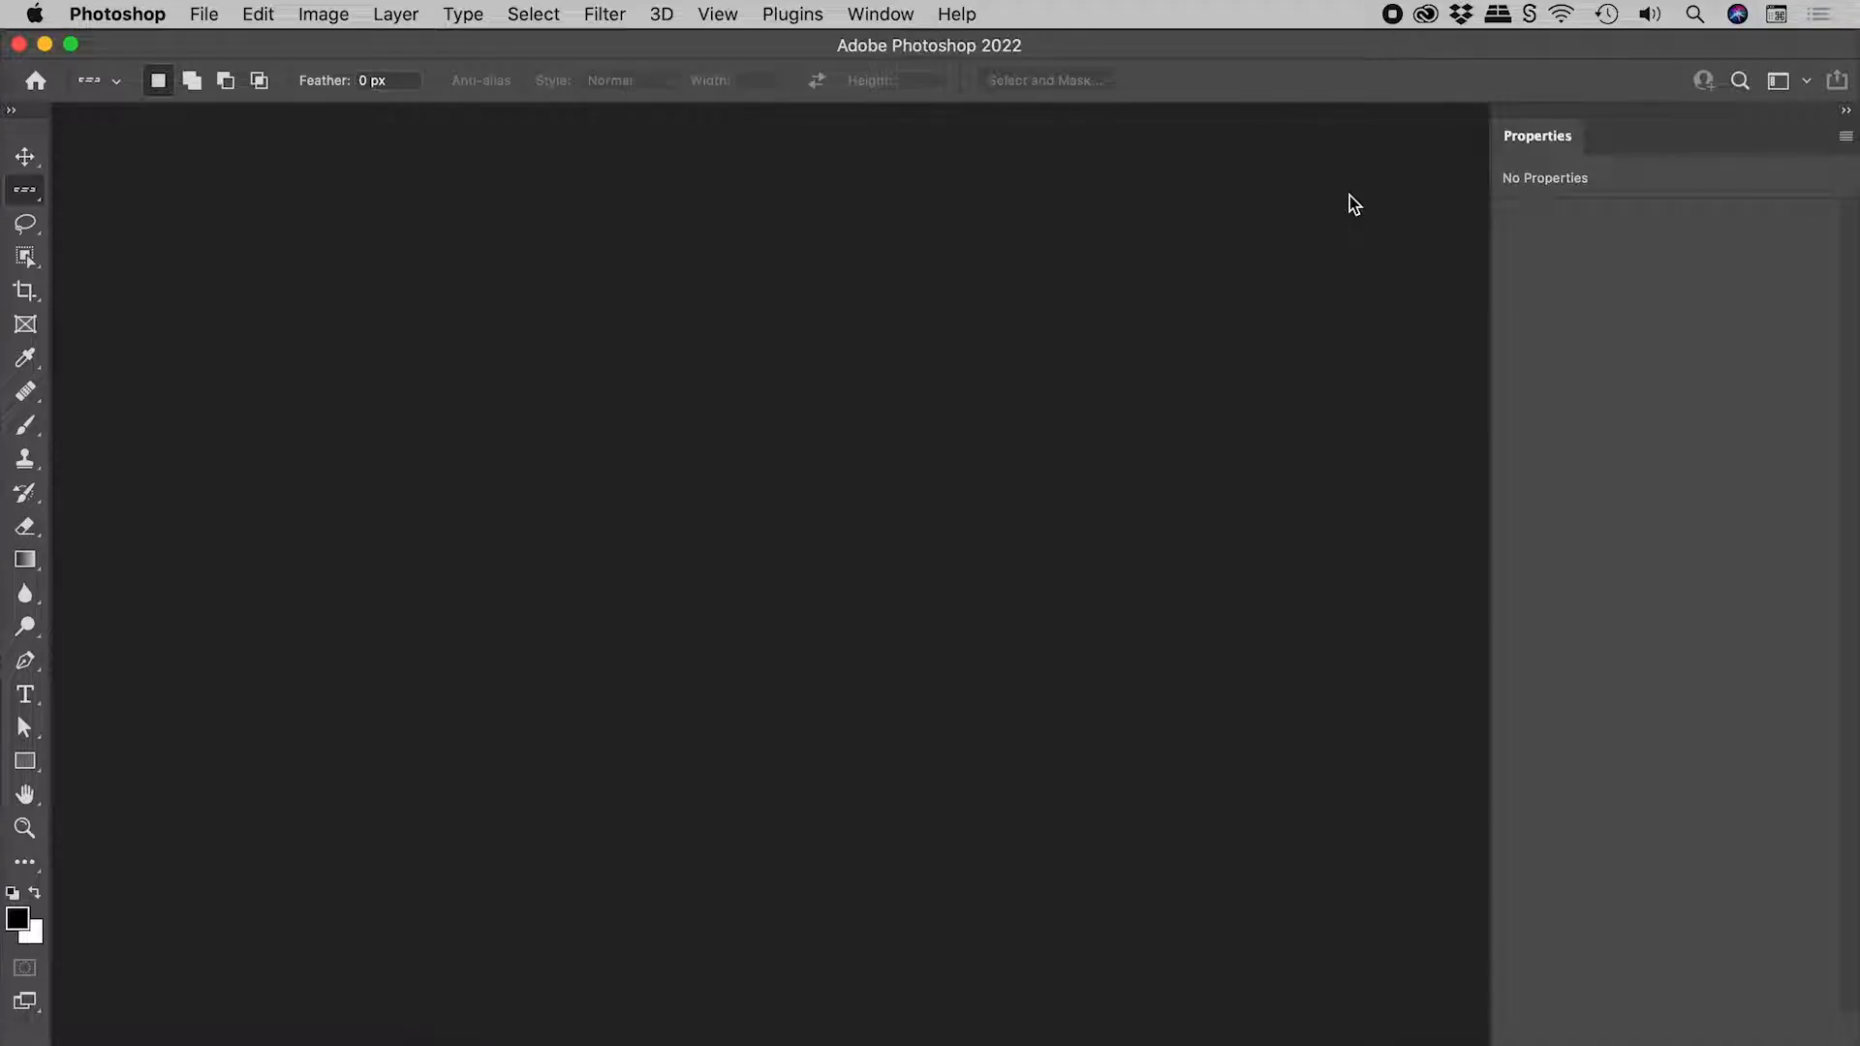
mouse_move(1338, 210)
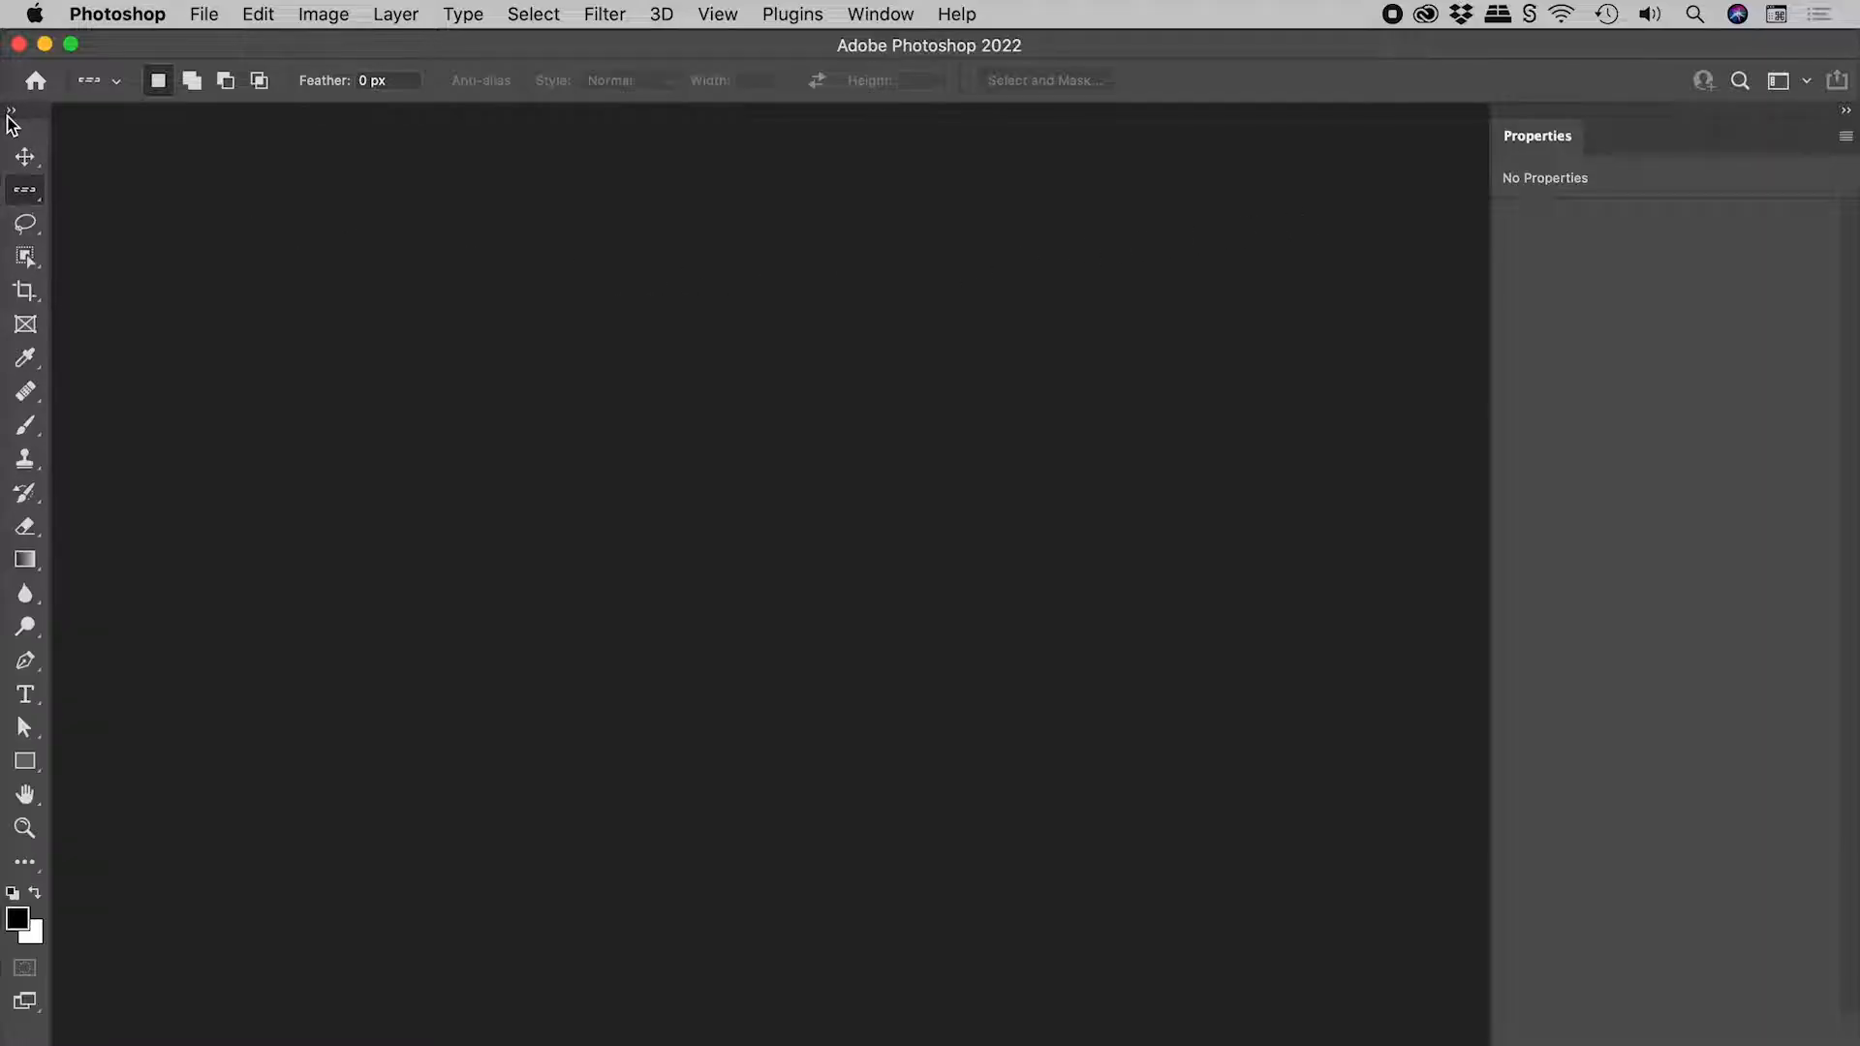
Step: Switch the Tools panel to a two-column layout
left_click(13, 113)
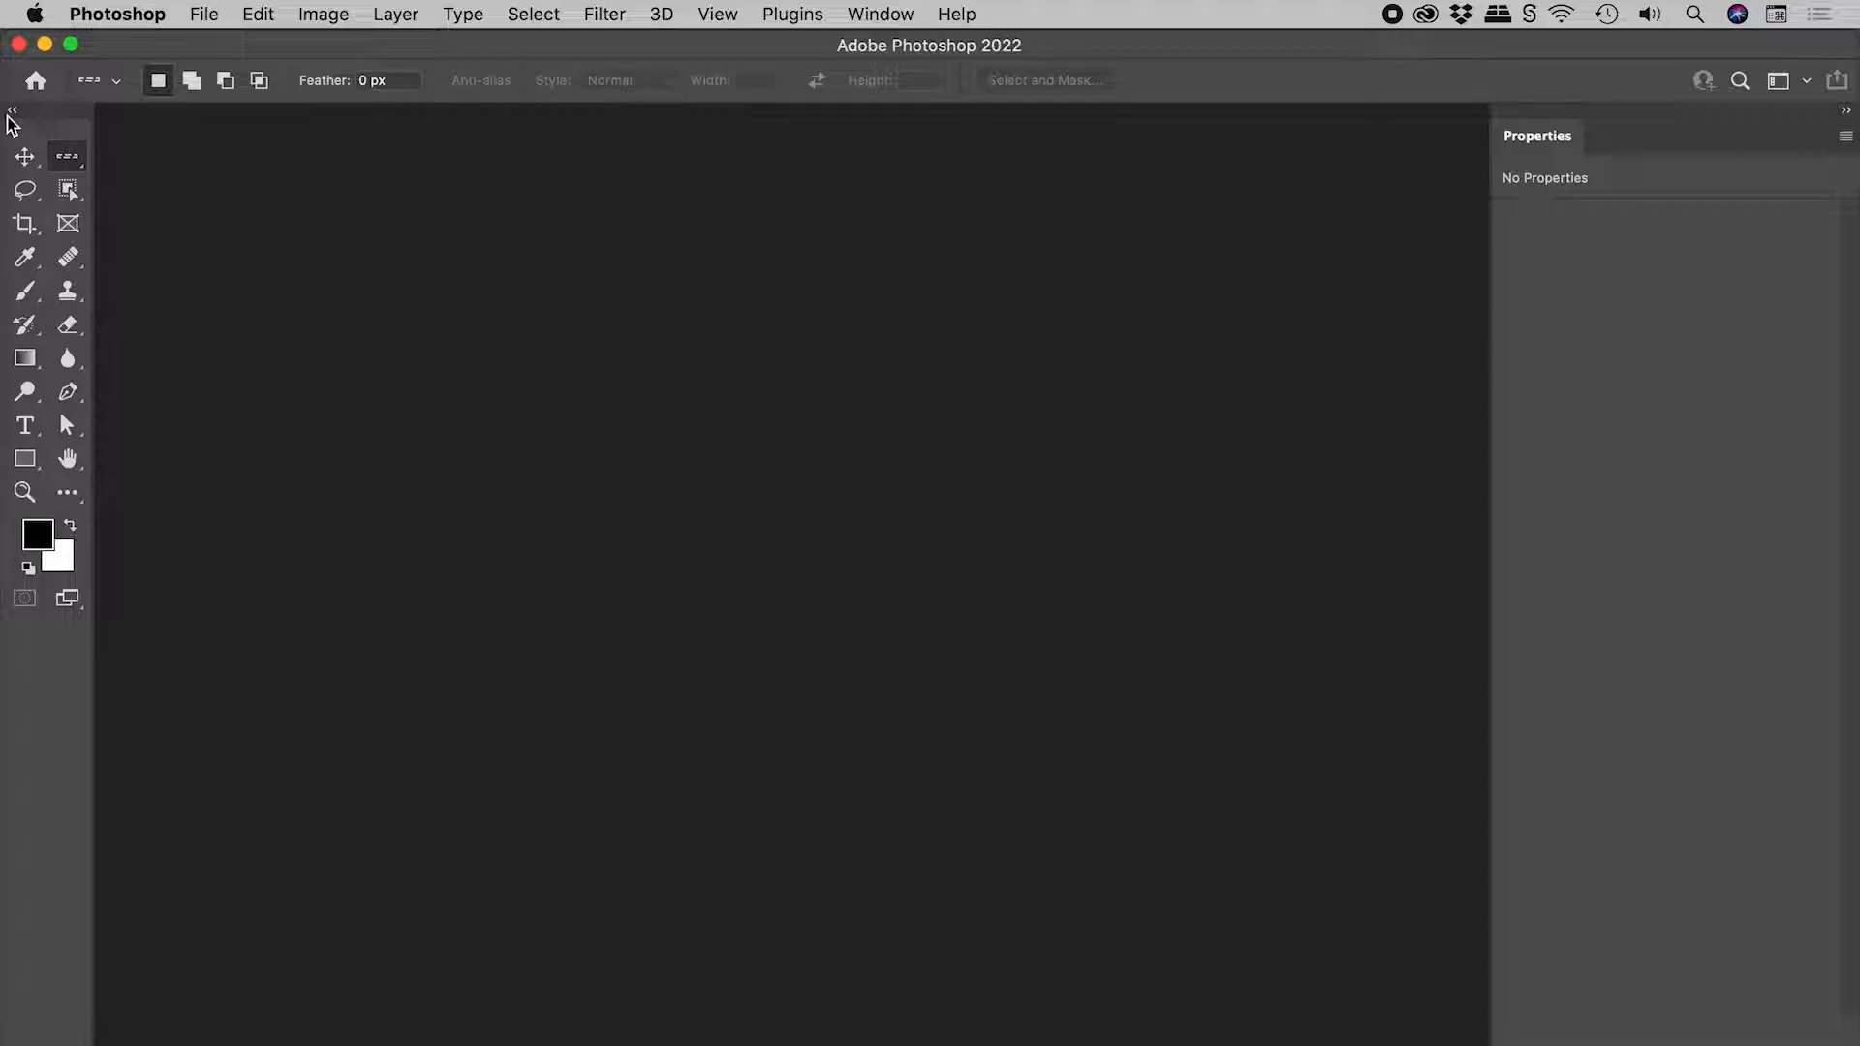